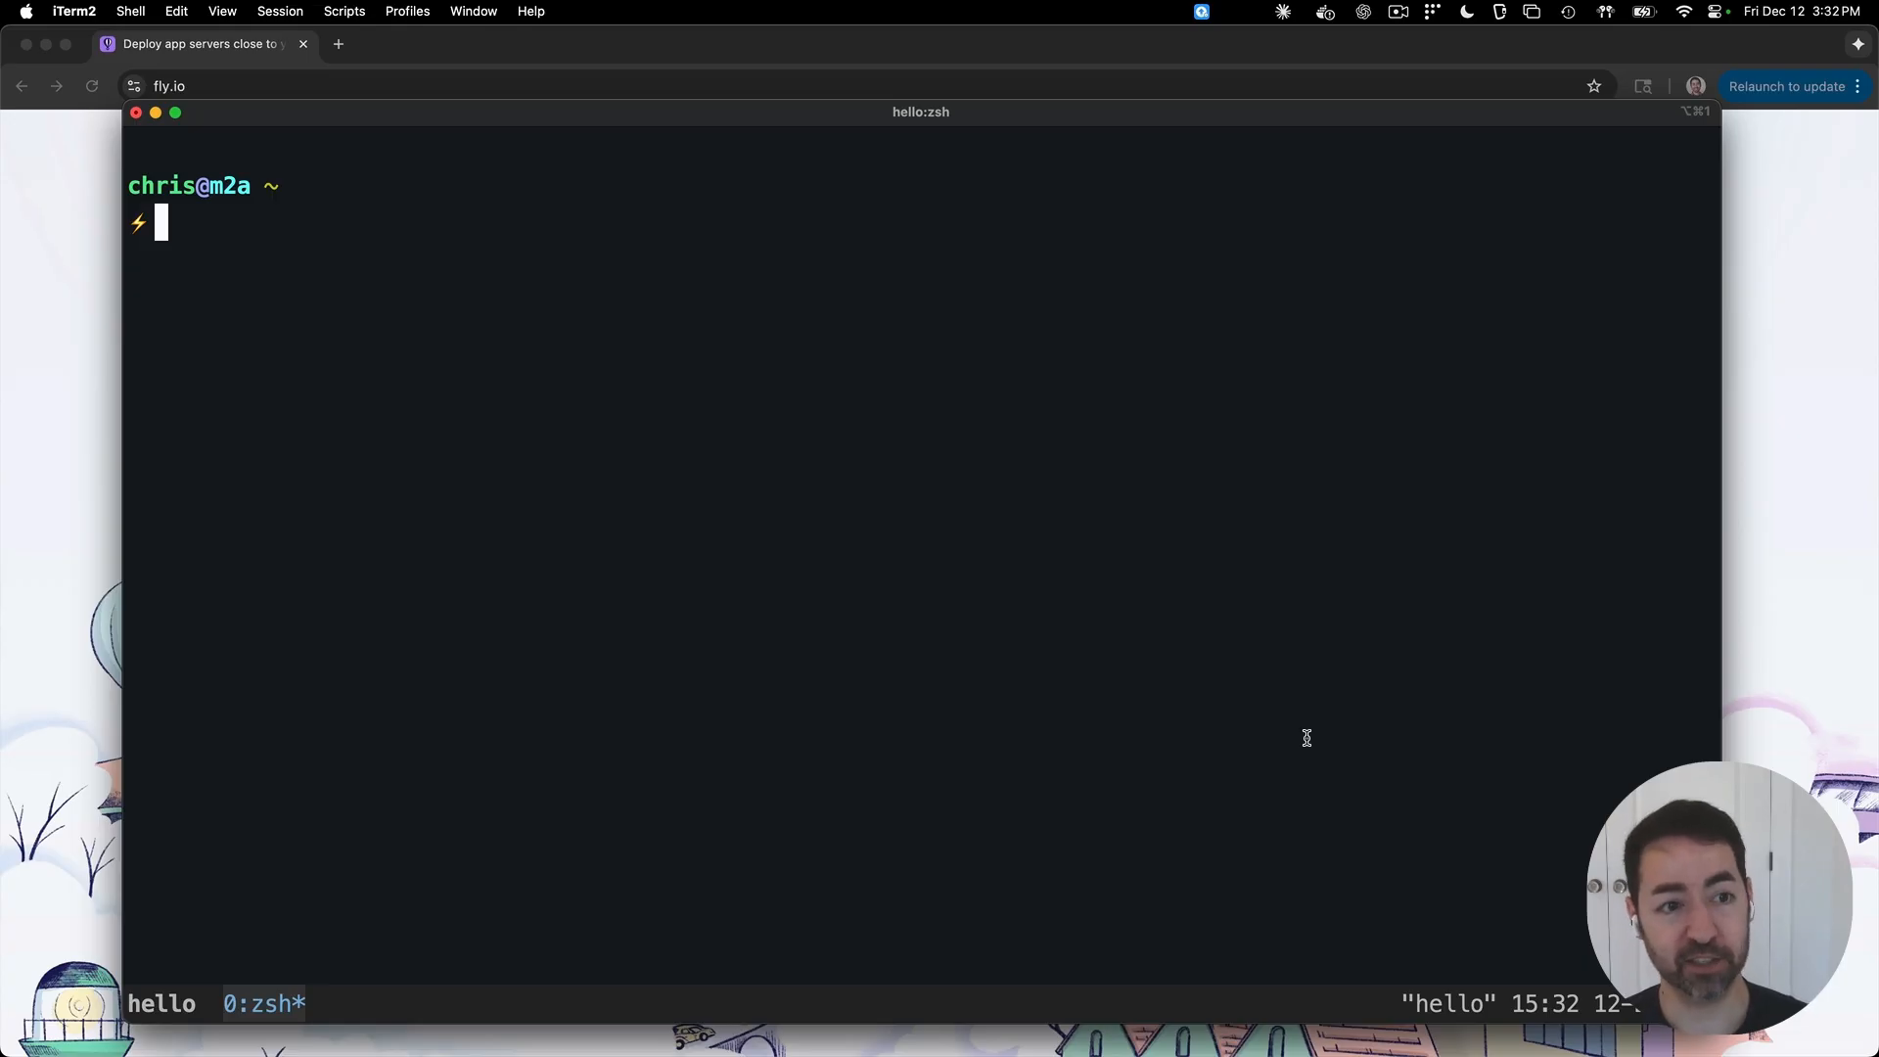
# Step: Run 'sprite list' to show the four existing sprites, then begin a sprite create command
pyautogui.write('sprite list')
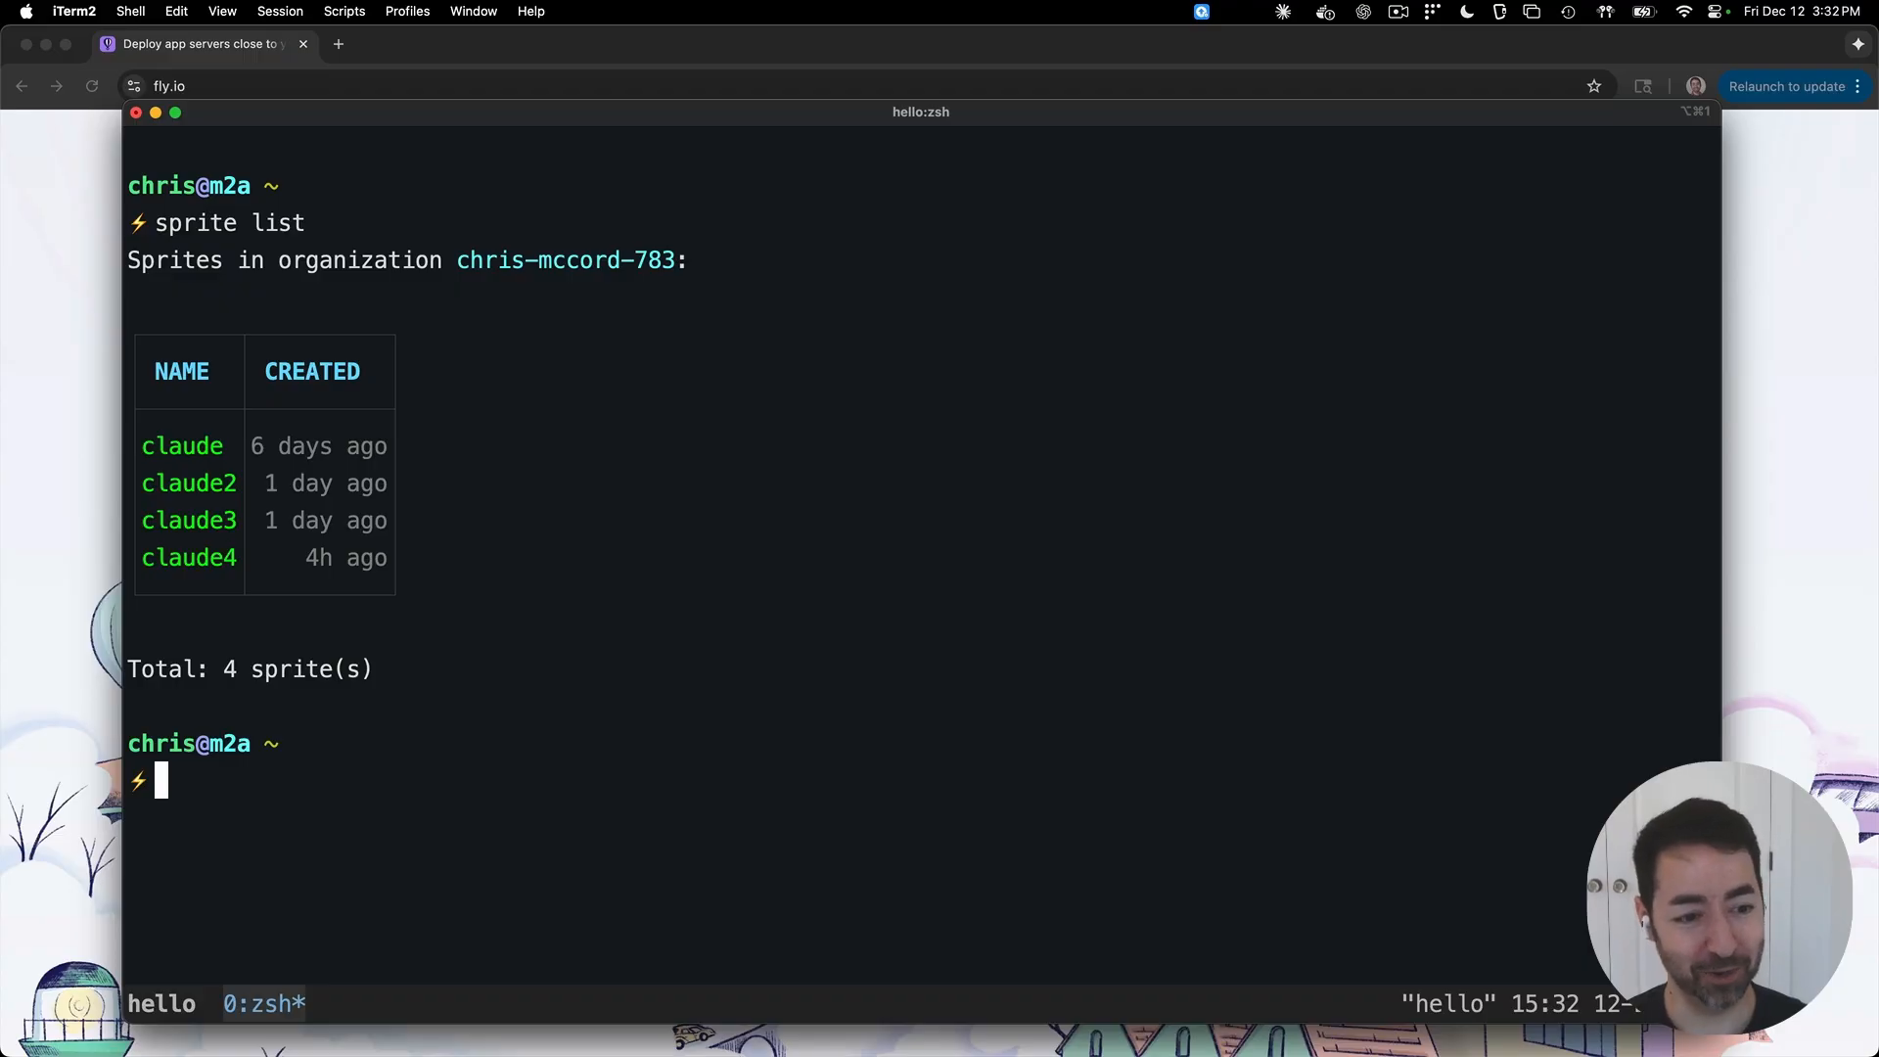
pyautogui.write('sprite create hell')
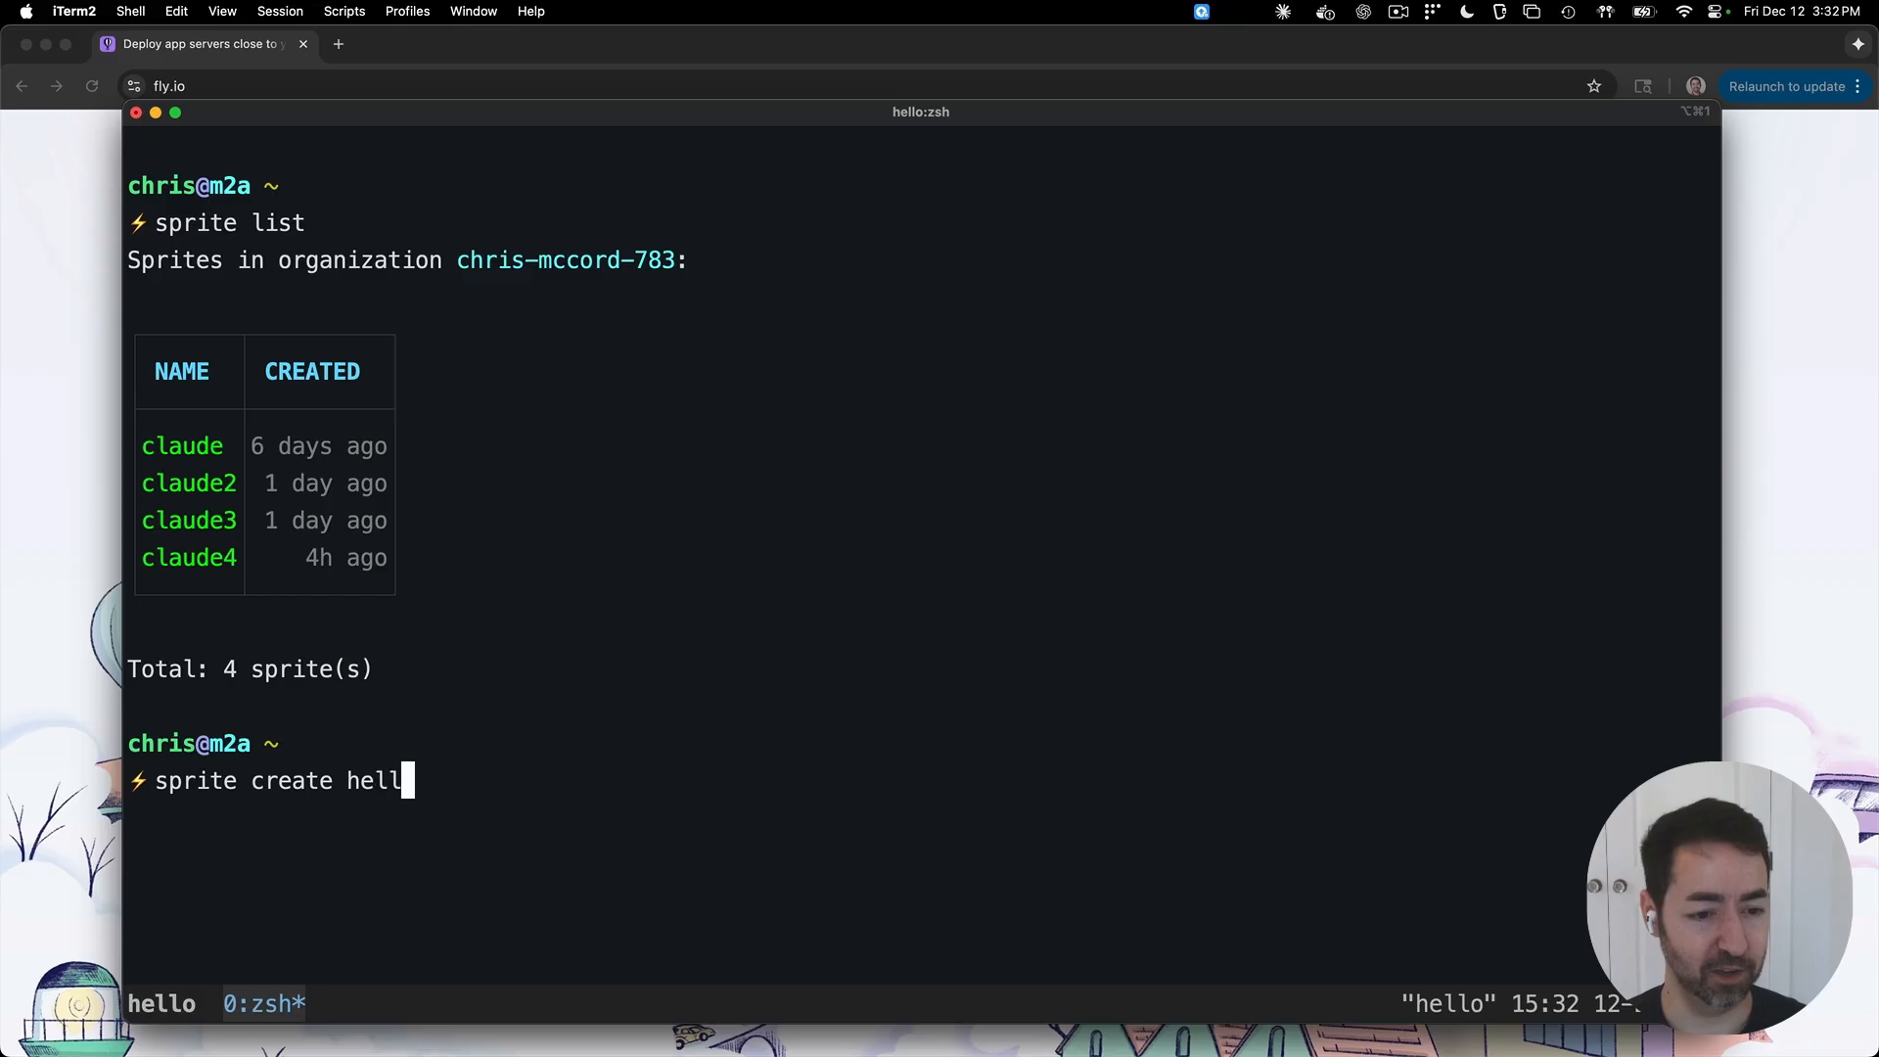
# Step: Create sprite 'hello', open 'sprite console -s hello' and launch Claude Code inside it
pyautogui.press('enter')
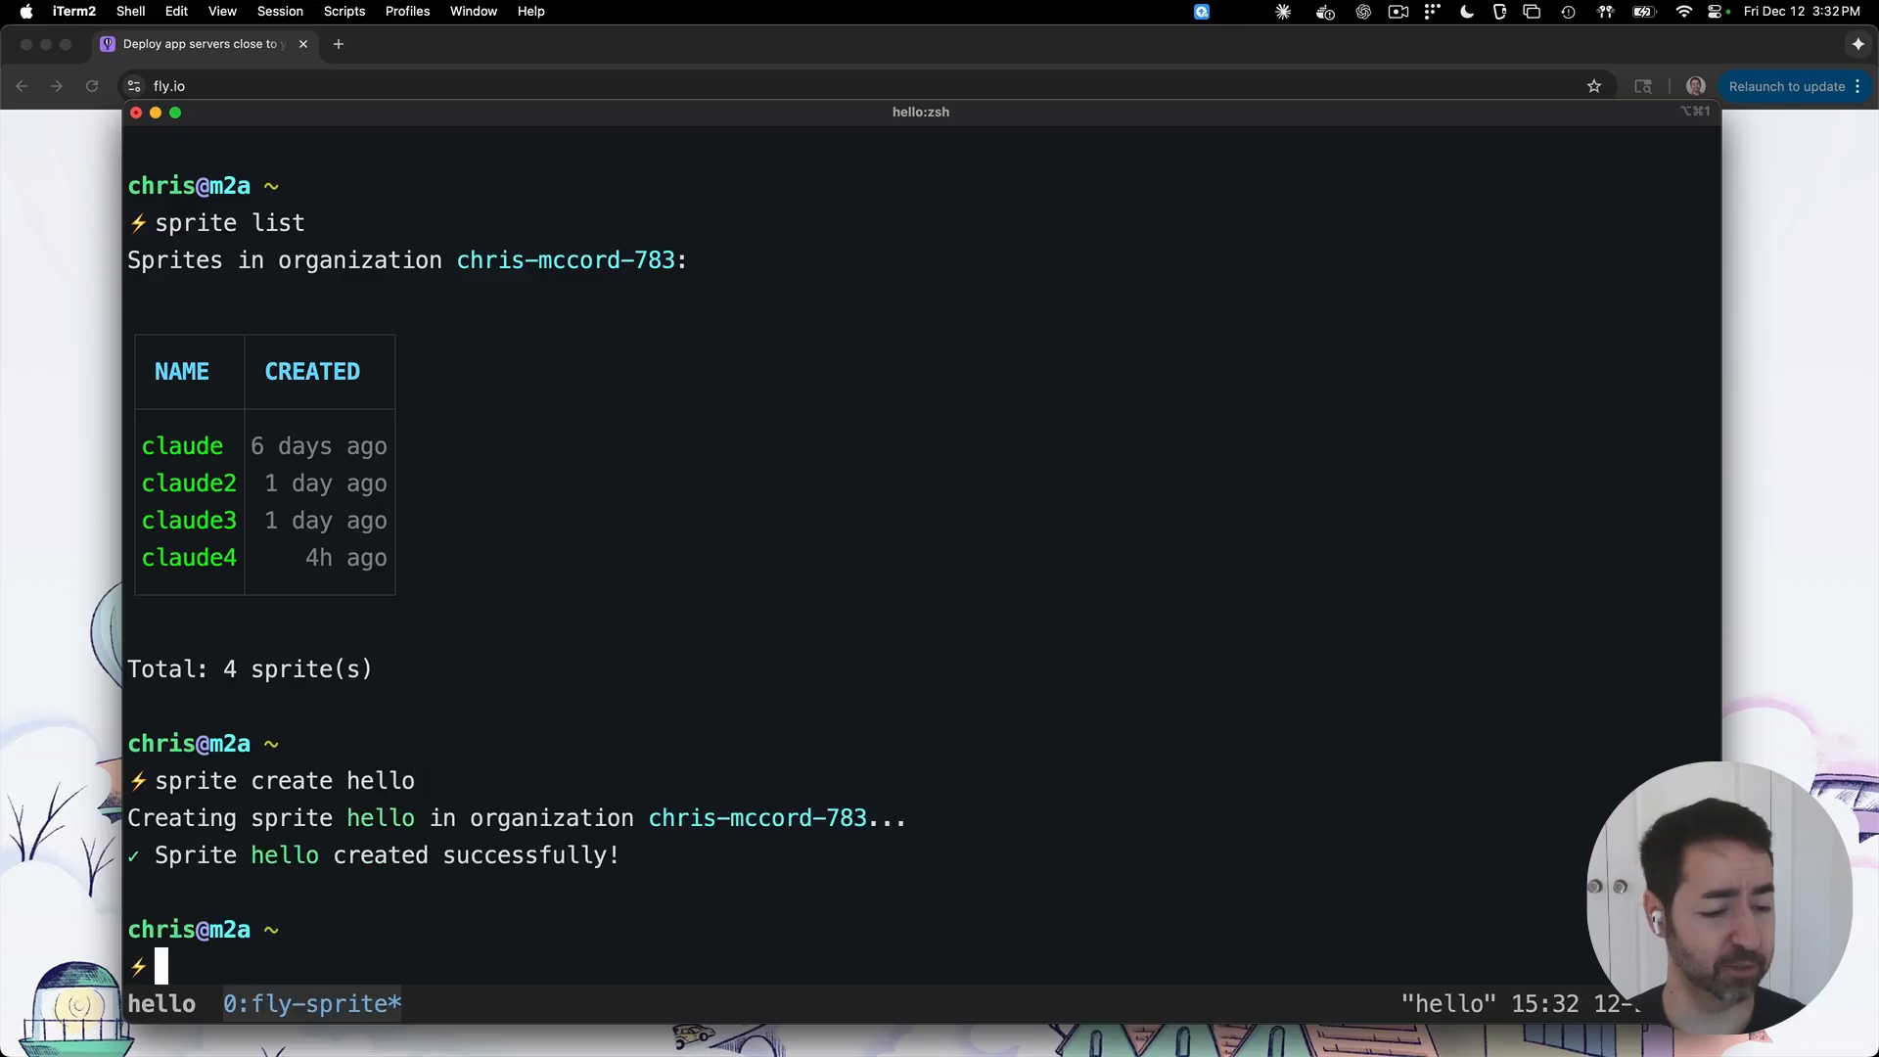
pyautogui.write('sprite cdonsole -s hello')
pyautogui.write('ls')
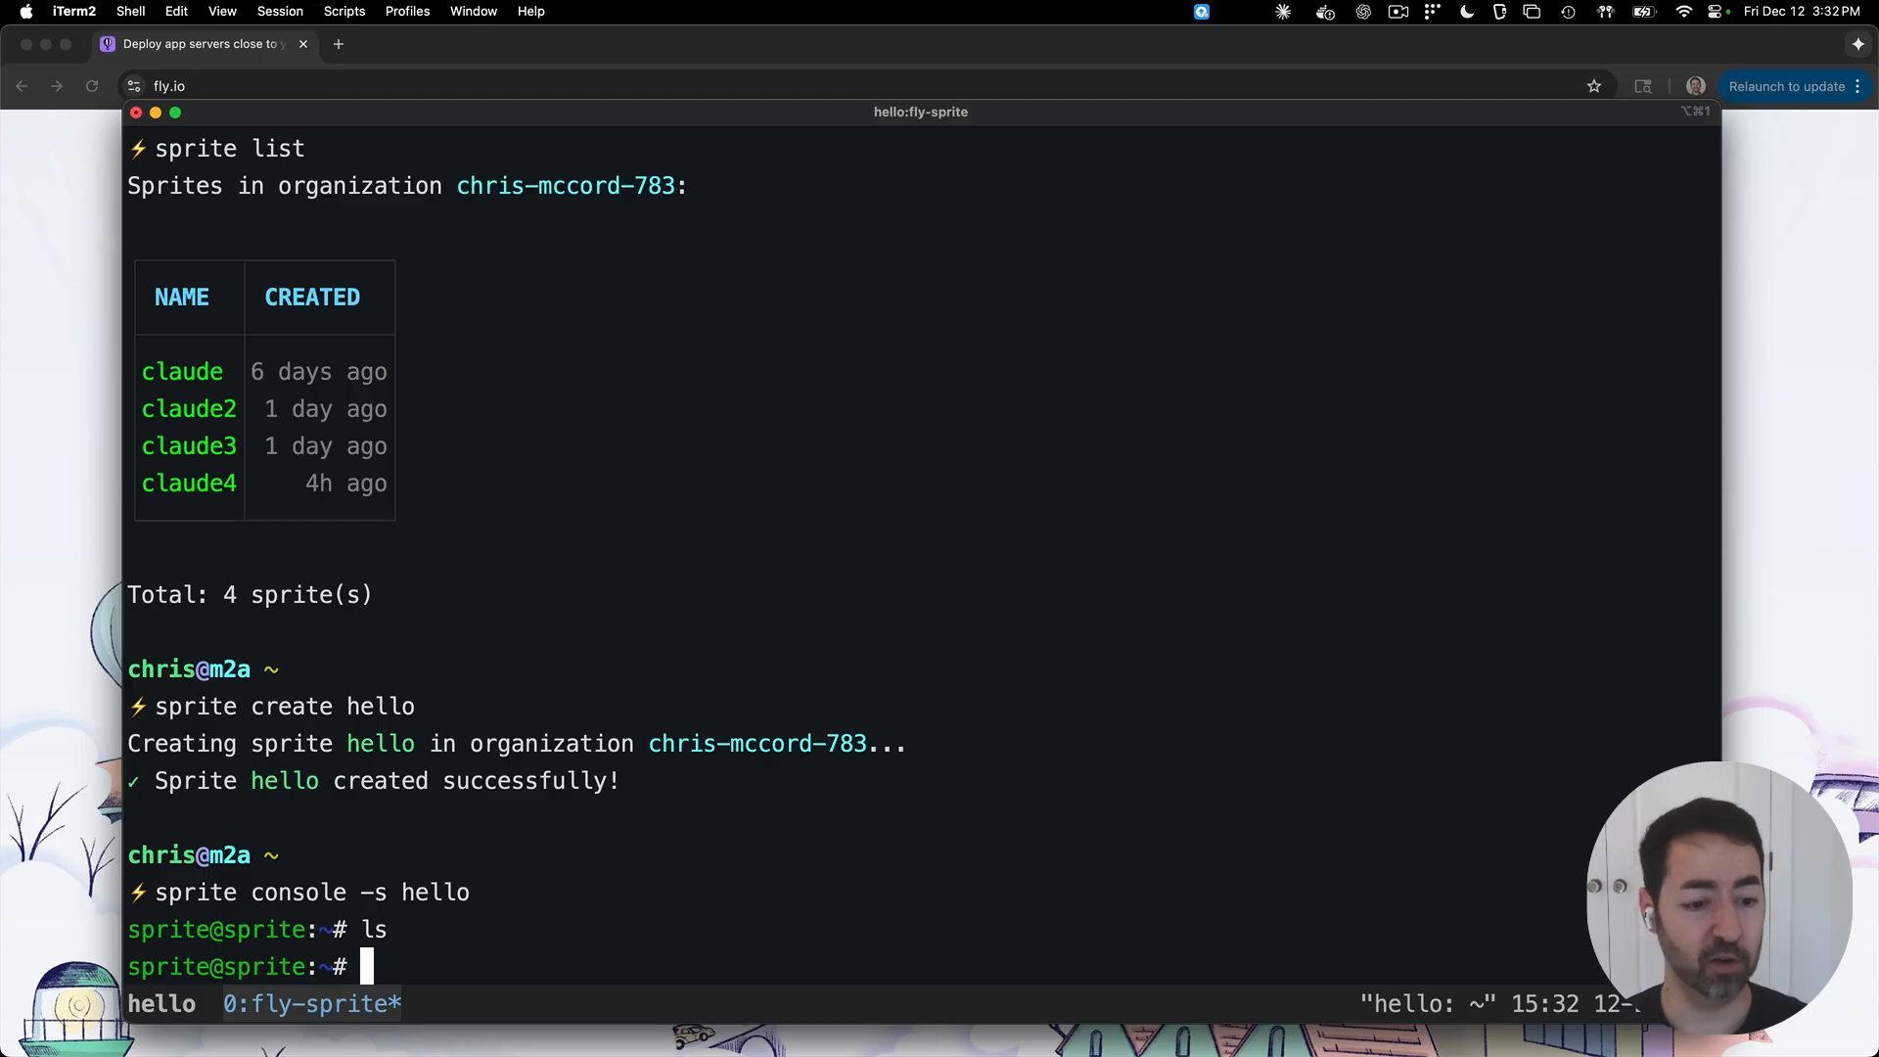
pyautogui.write('claude')
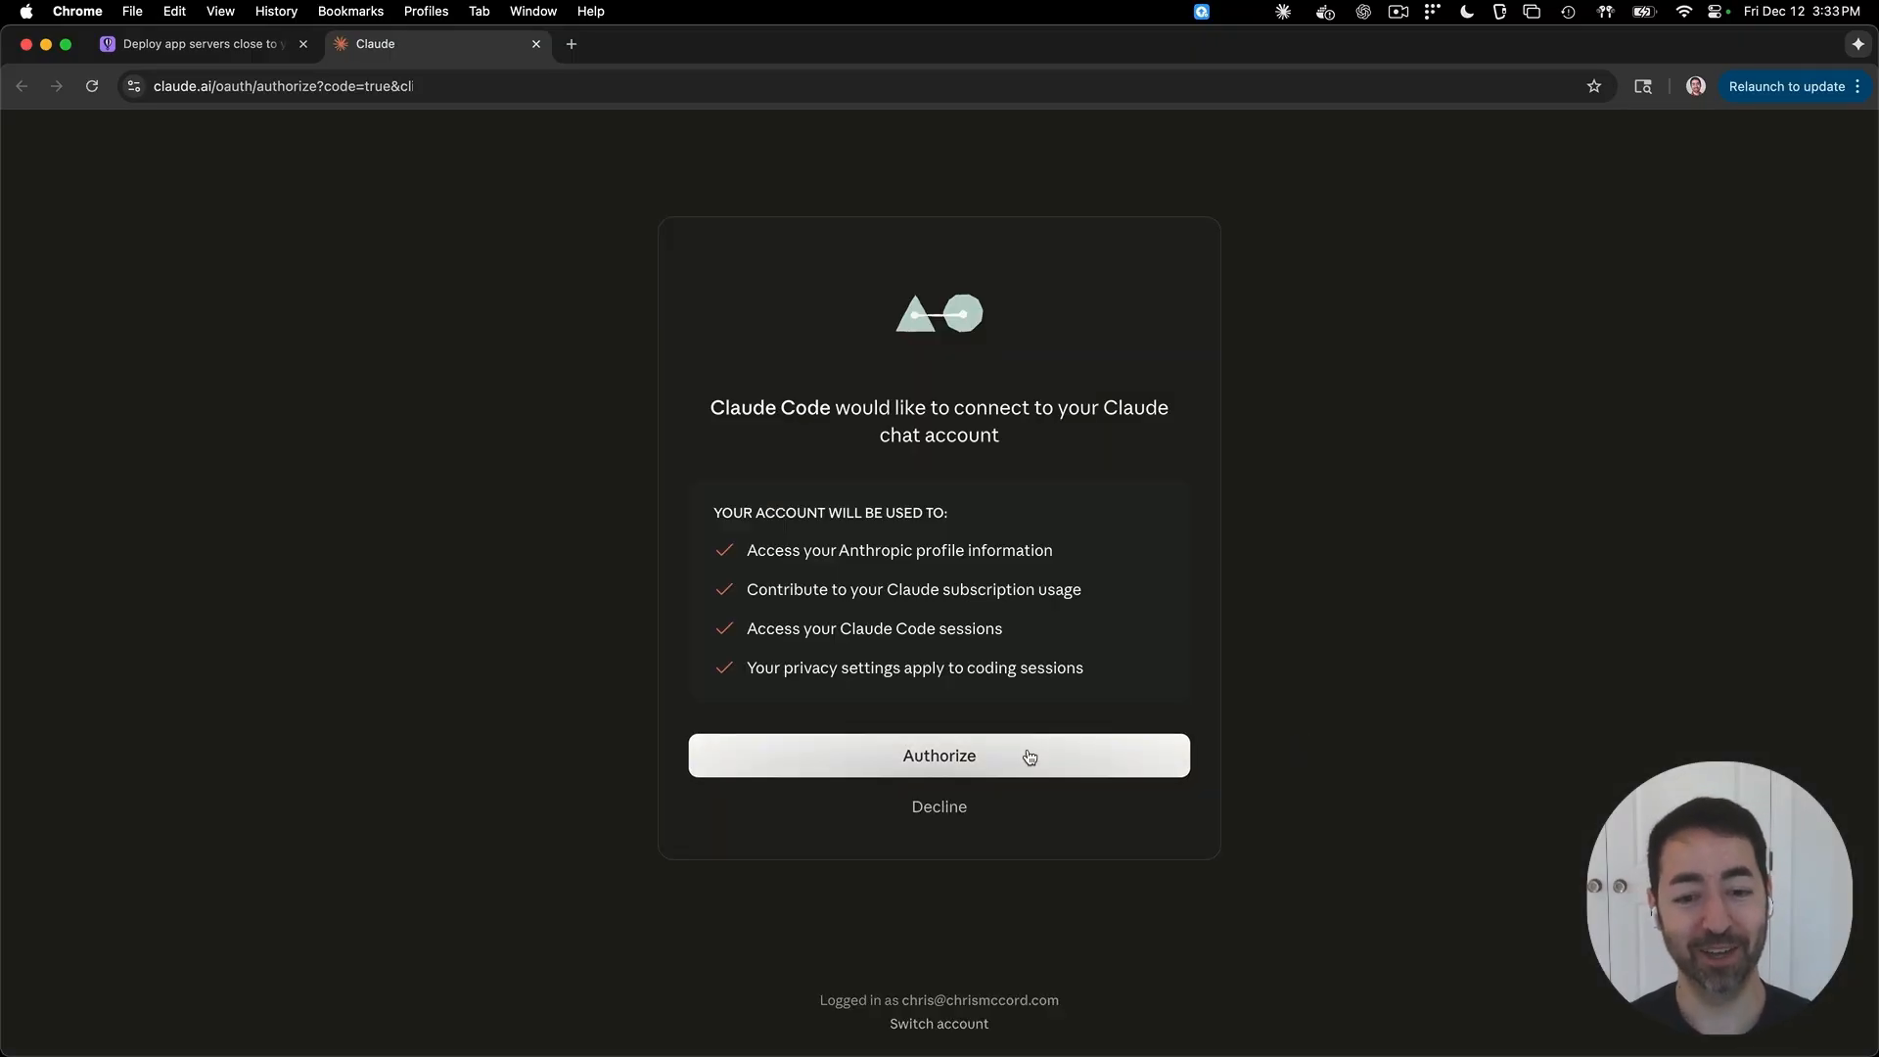
# Step: Authorize Claude Code on the claude.ai OAuth page so it runs in the hello sprite
pyautogui.click(938, 756)
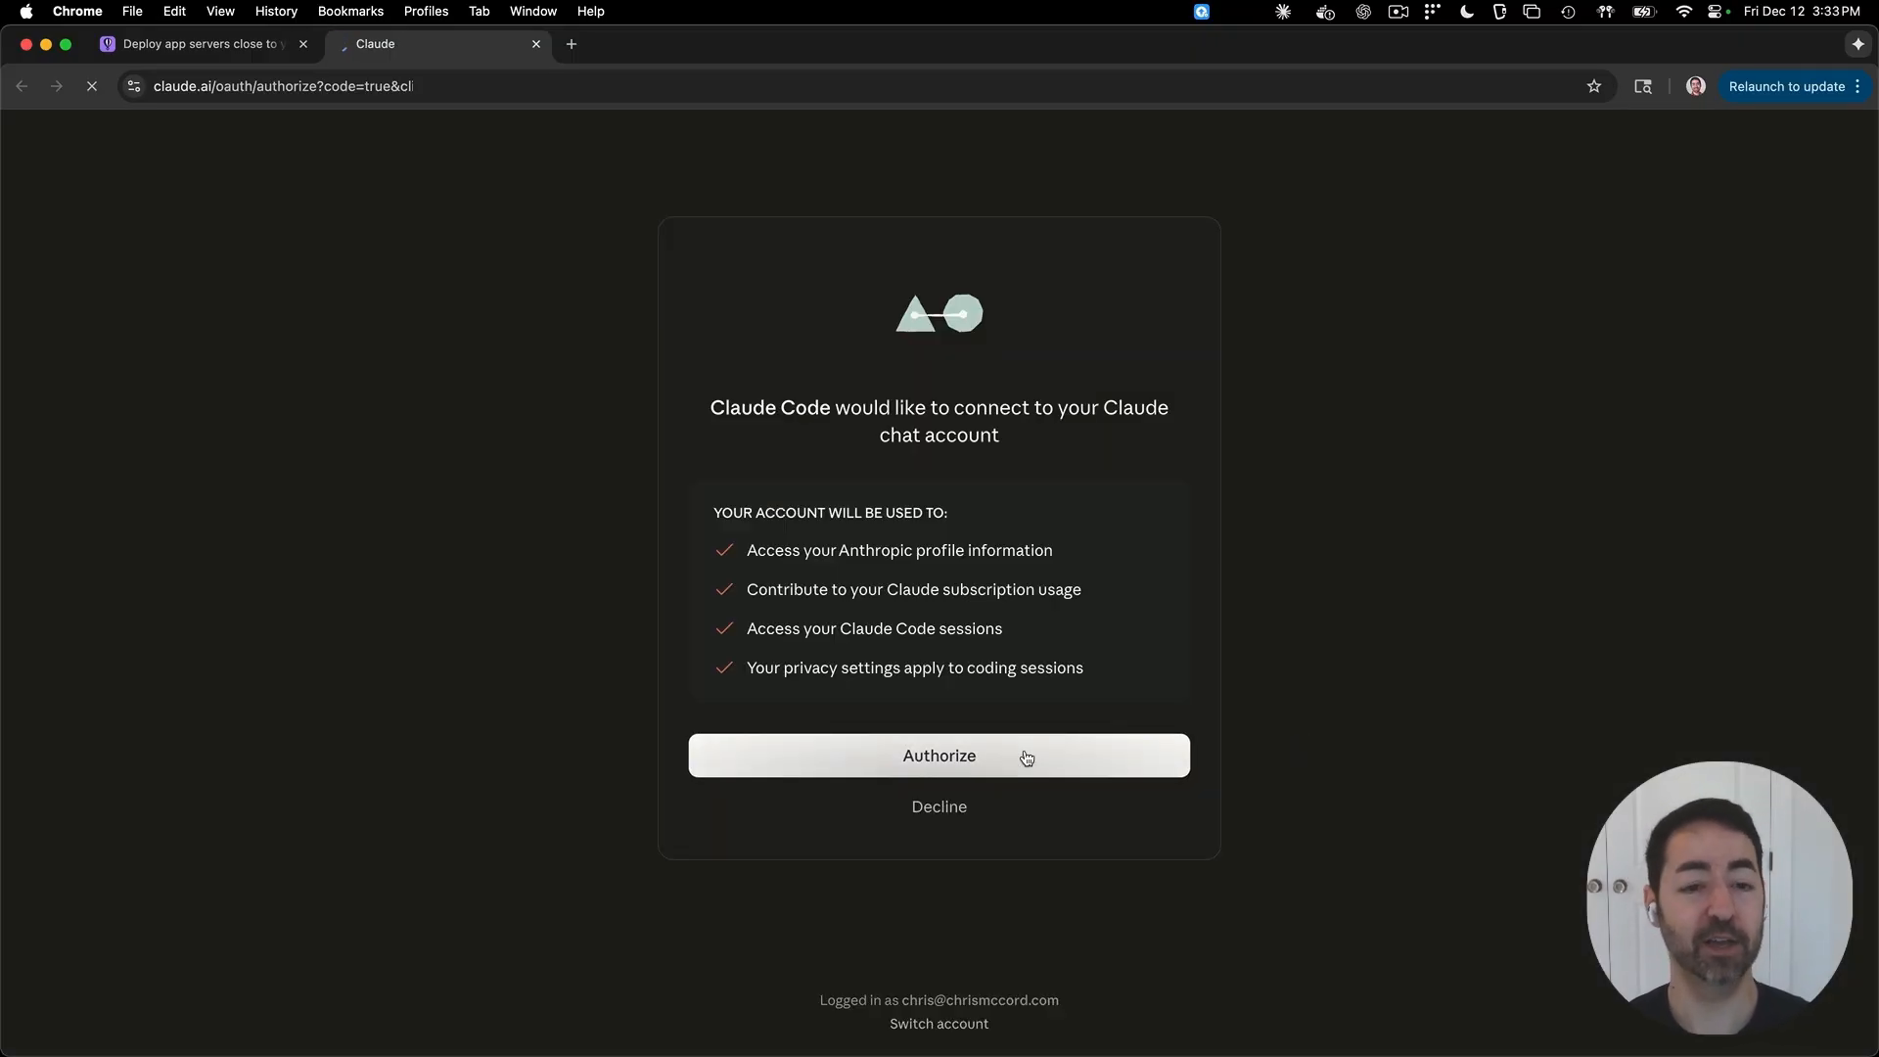
pyautogui.click(938, 756)
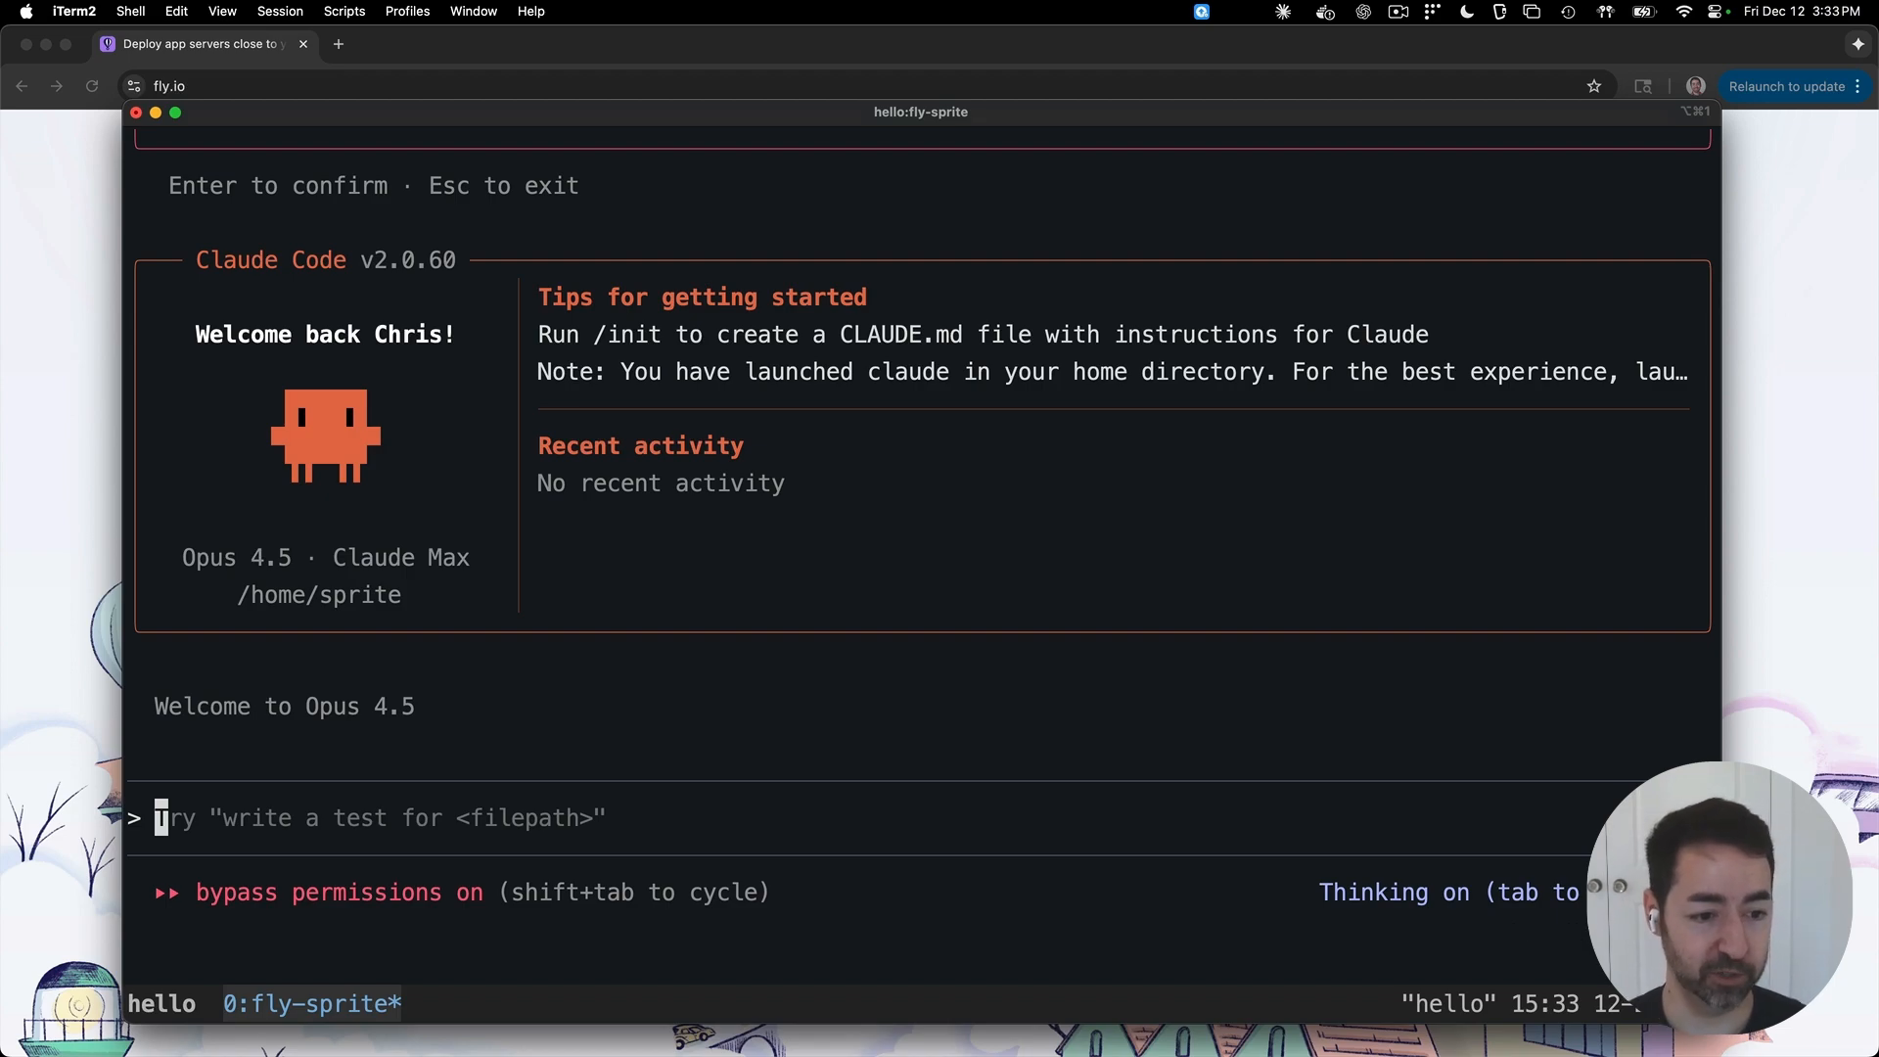
# Step: Ask Claude Code for a Python webserver showing "Hello Sprites" in a fun way using the Tailwind CDN
pyautogui.write('Make a python webserver that shows "Hello Sprites" in a fun way. Use the tailwind CDN. Start it on port 8080 as a service')
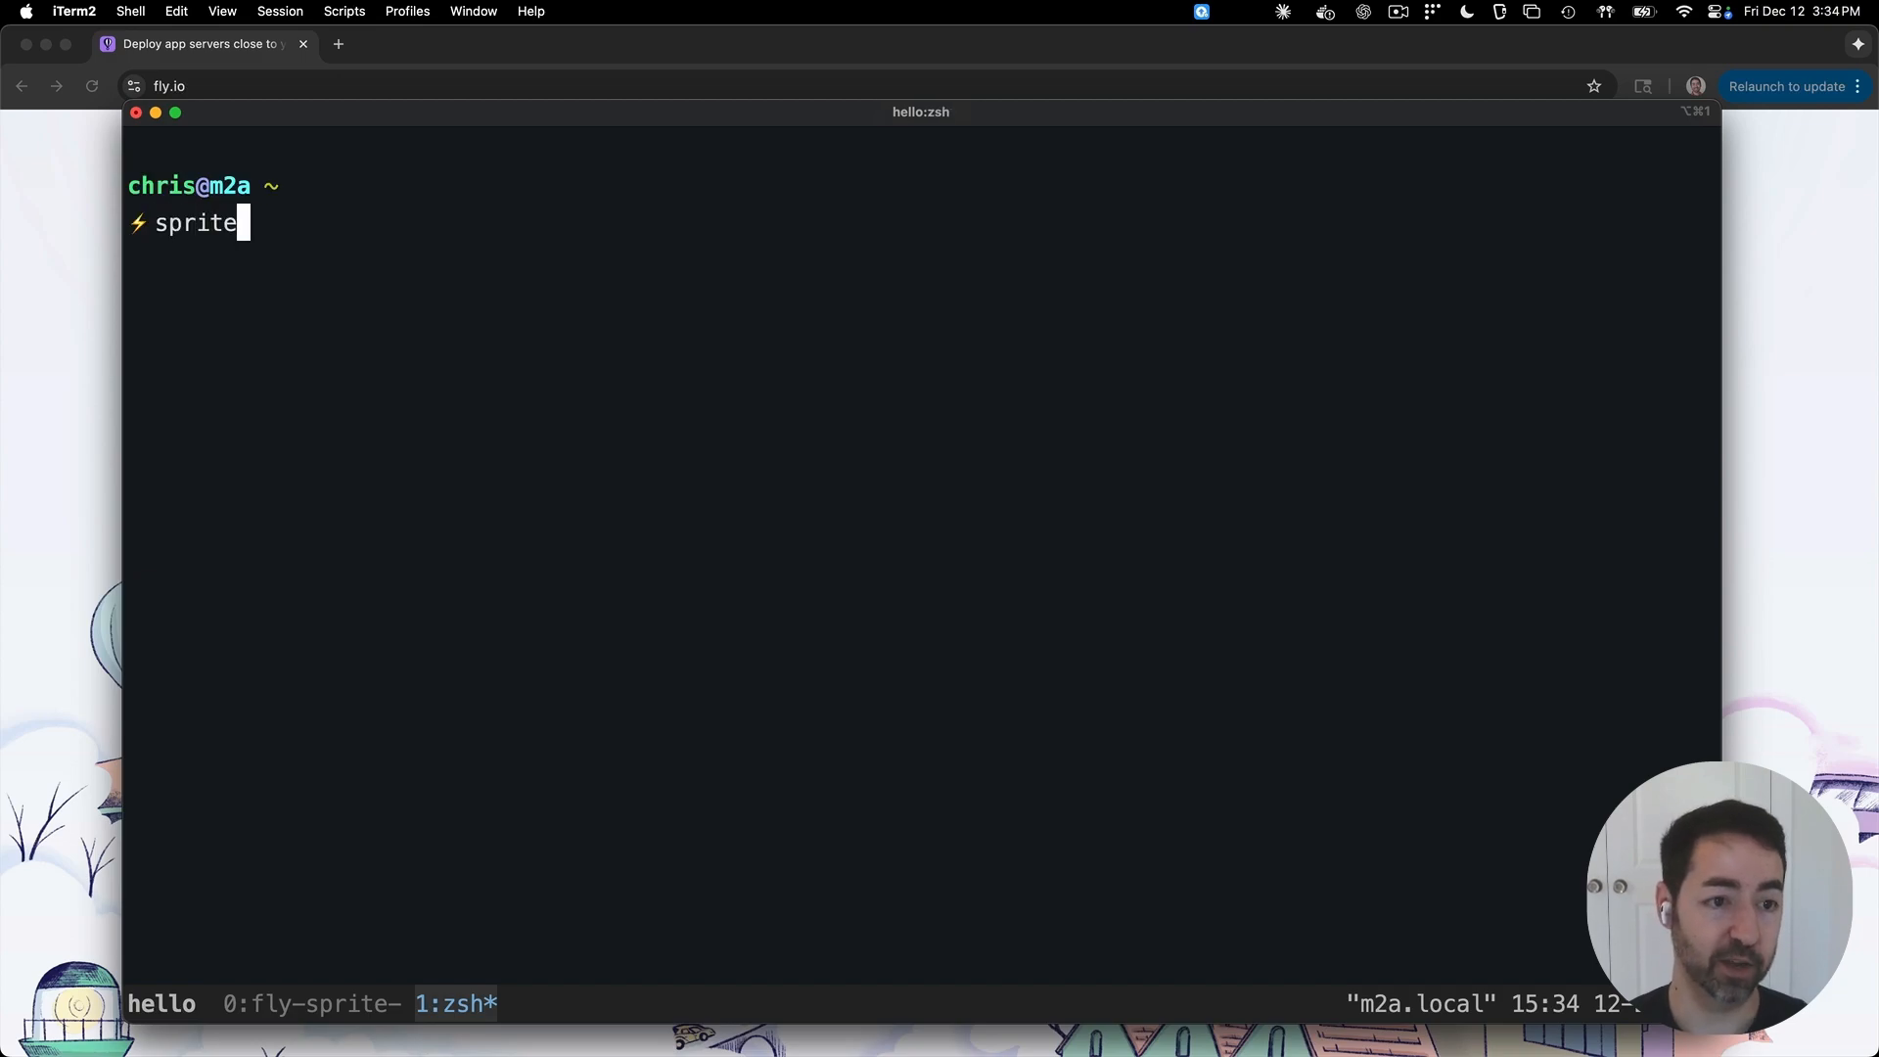
# Step: Run 'sprite url update --auth public -s hello', then ask Claude Code to 'checkpoint please'
pyautogui.write('url update --auth public -s hello')
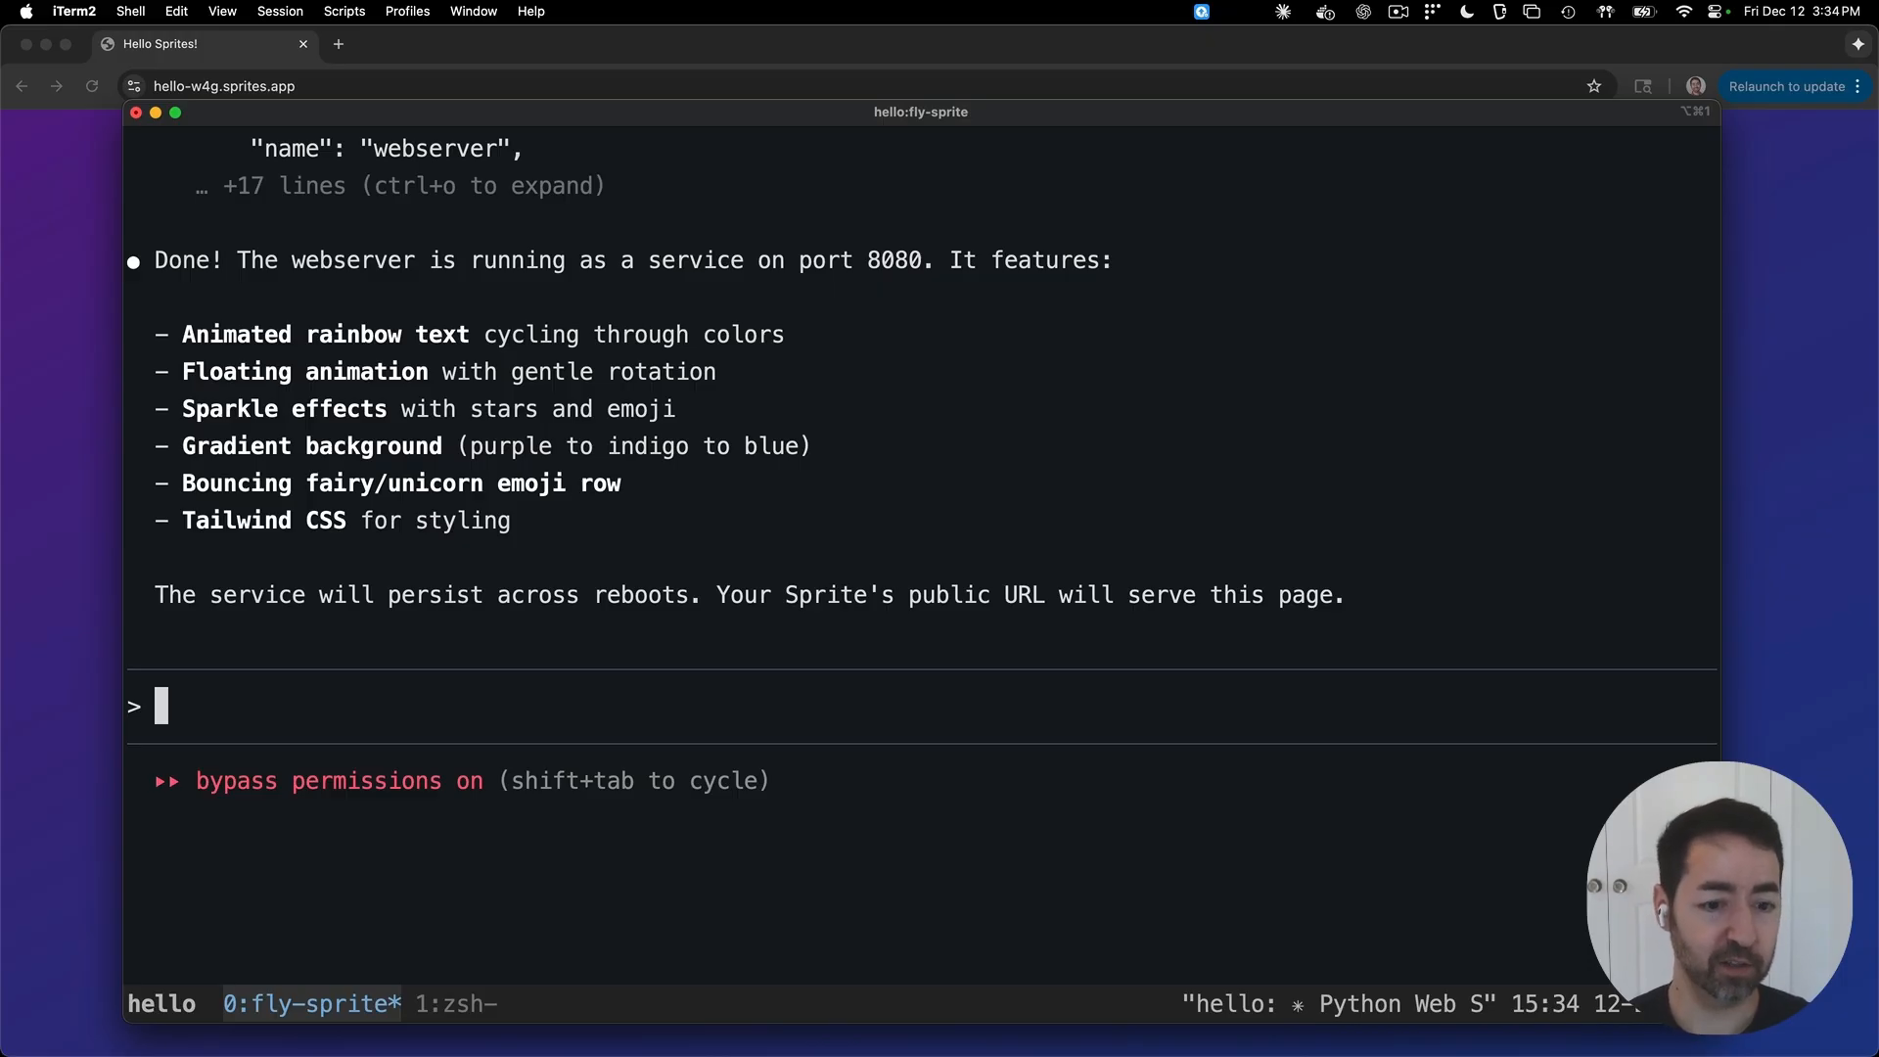
pyautogui.write('checkpoin')
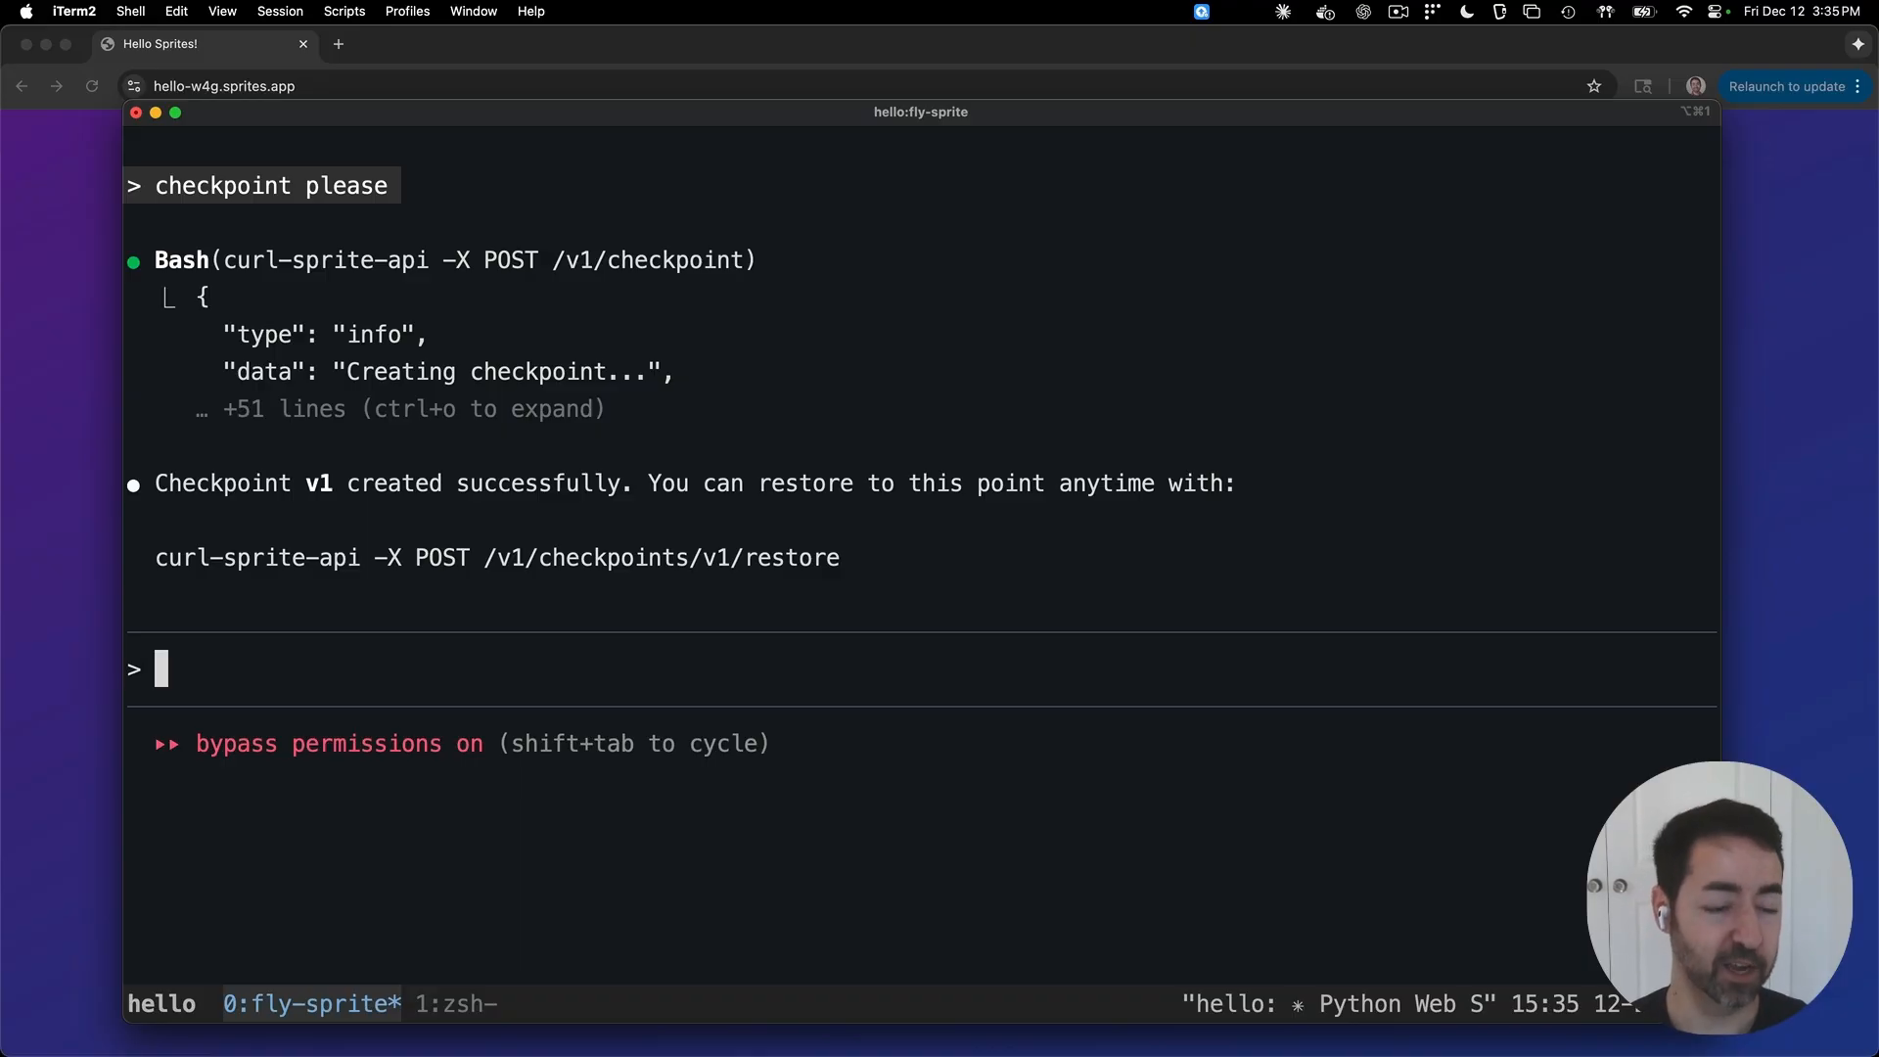
# Step: Prompt Claude Code with 'make the page bright pink'
pyautogui.write('m')
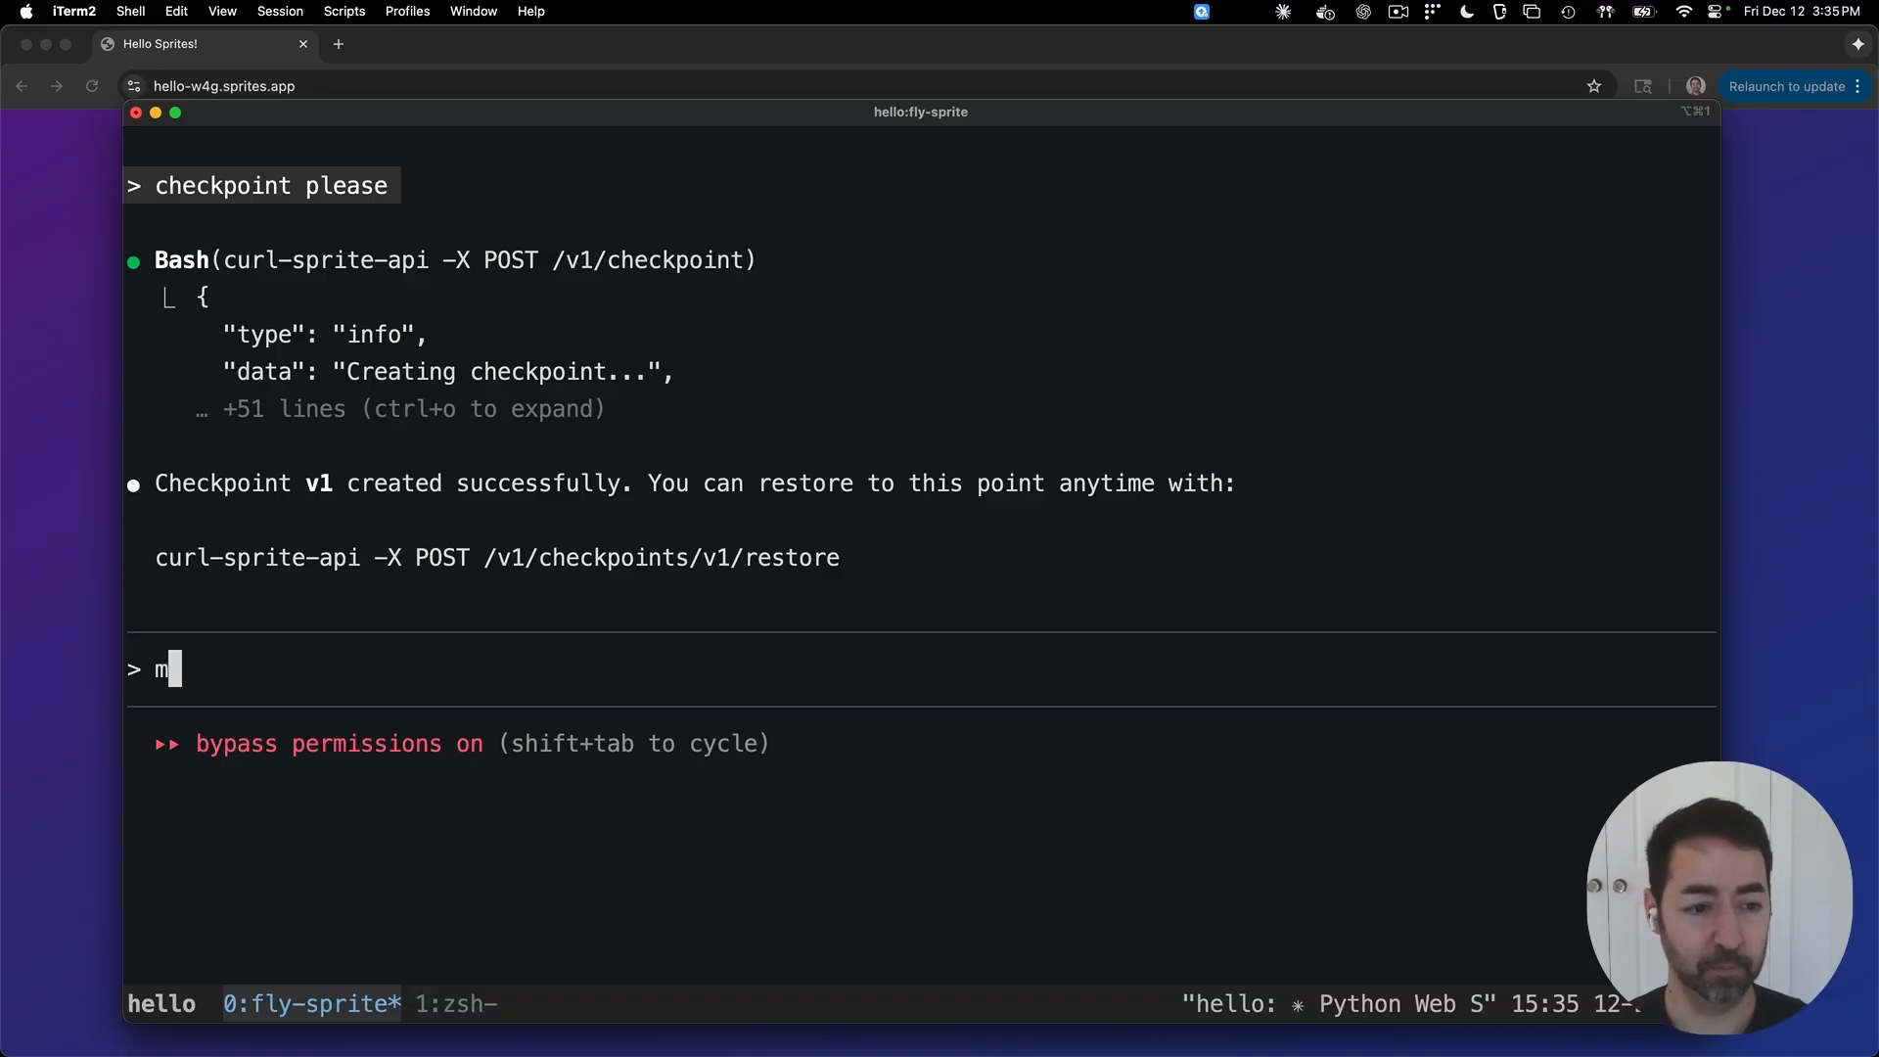
pyautogui.write('ake the page')
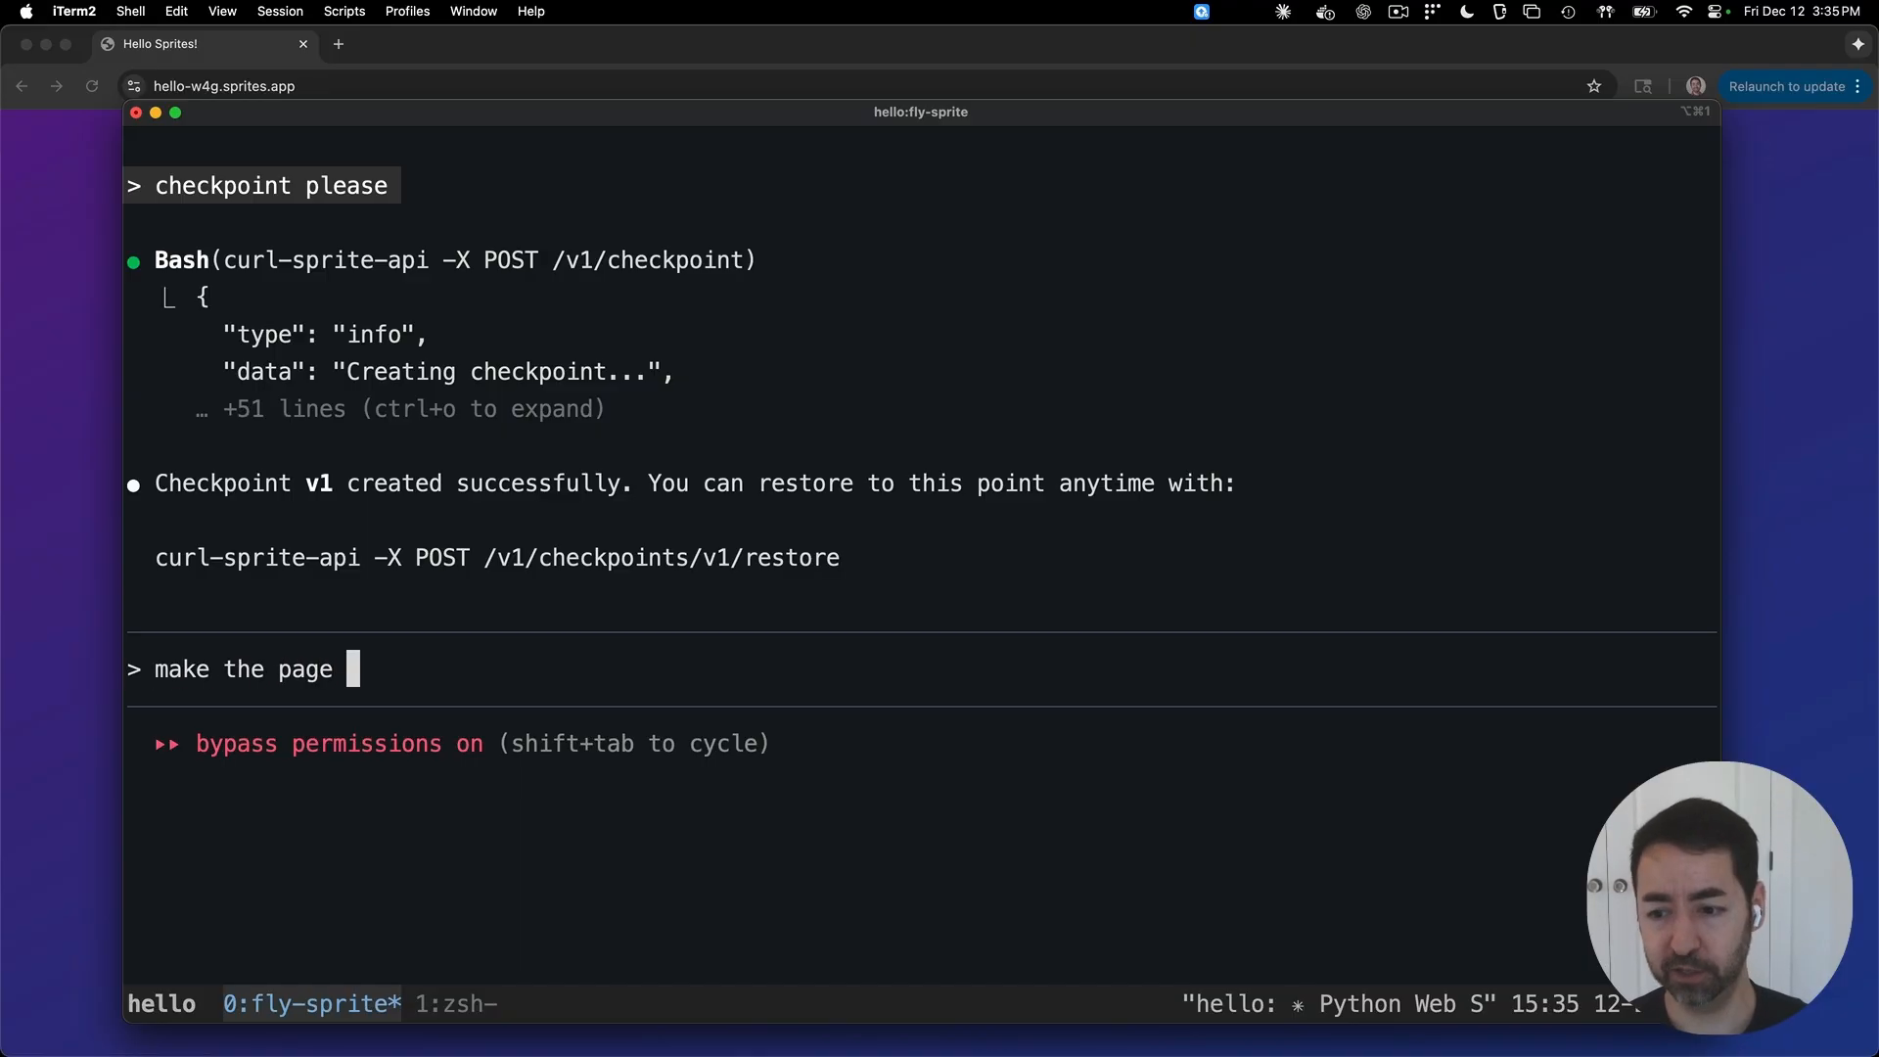
pyautogui.write('bright pink')
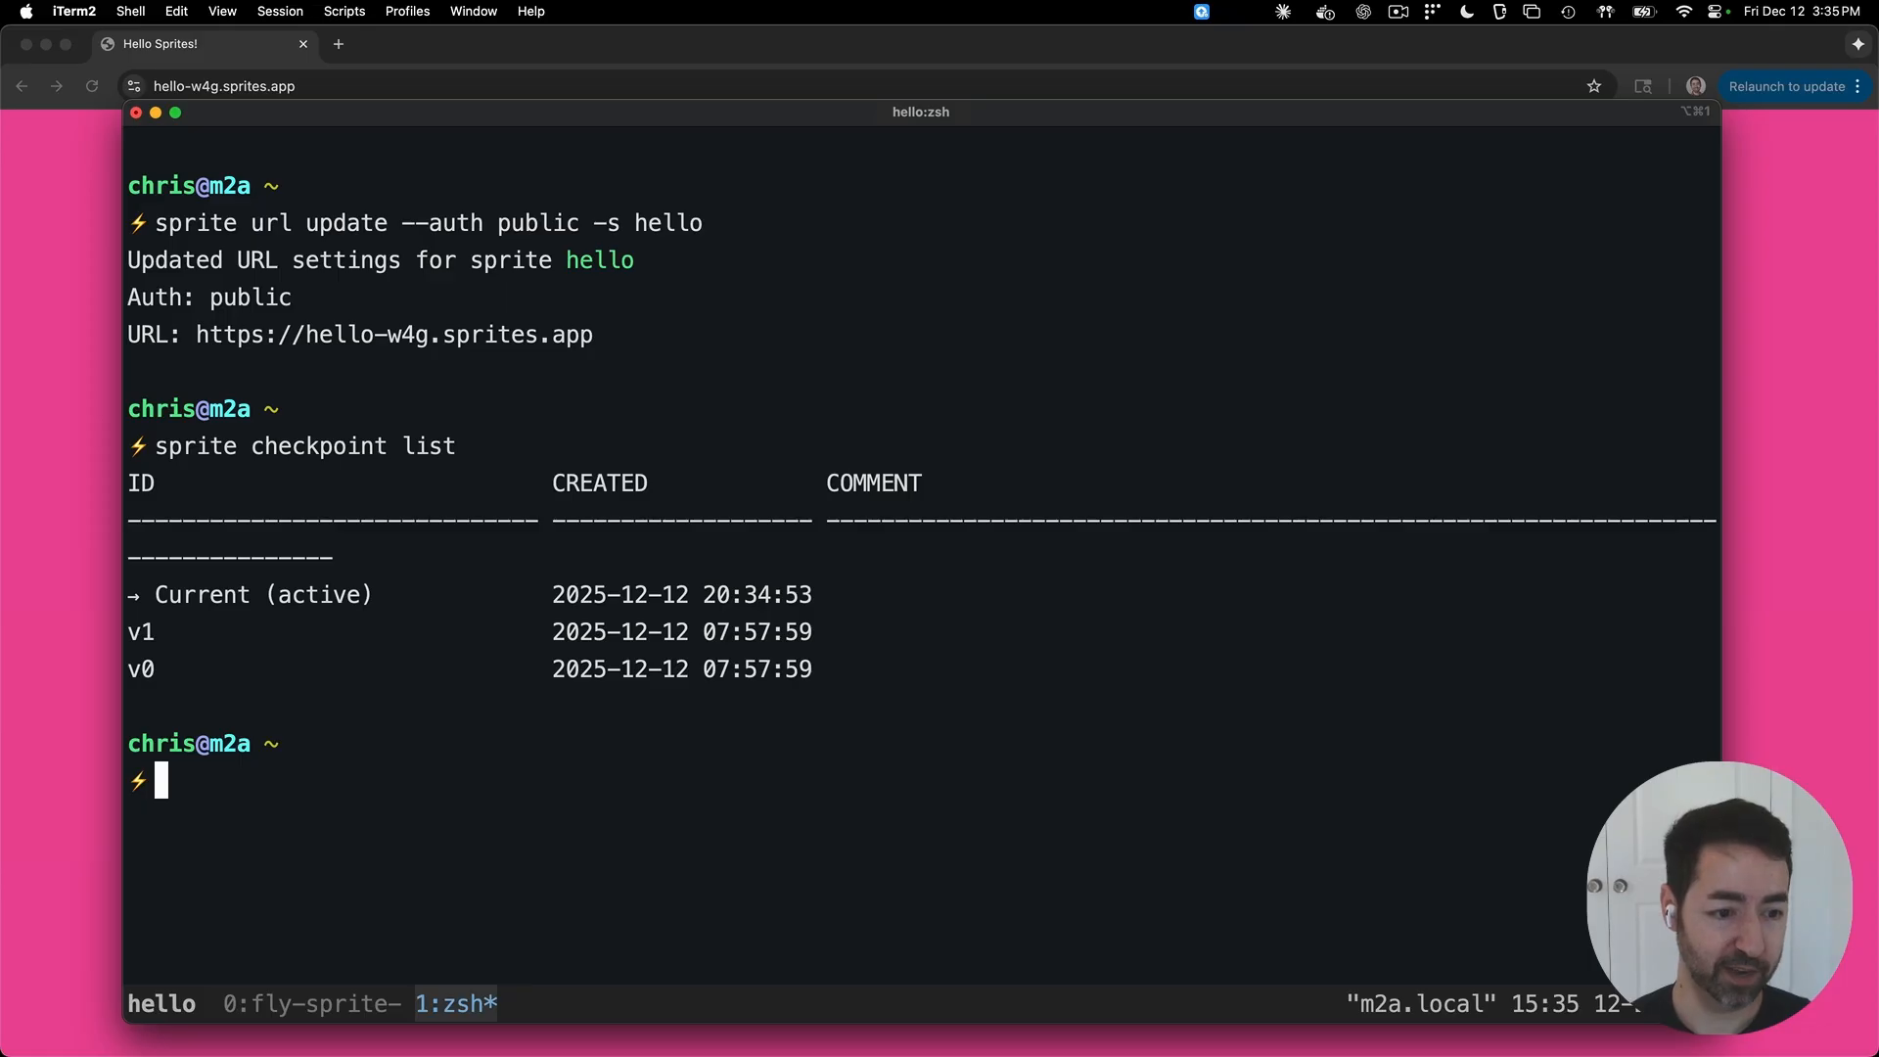
# Step: Run 'sprite checkpoint list', then 'sprite restore v1 -s hello' to restore checkpoint v1
pyautogui.write('sprite che')
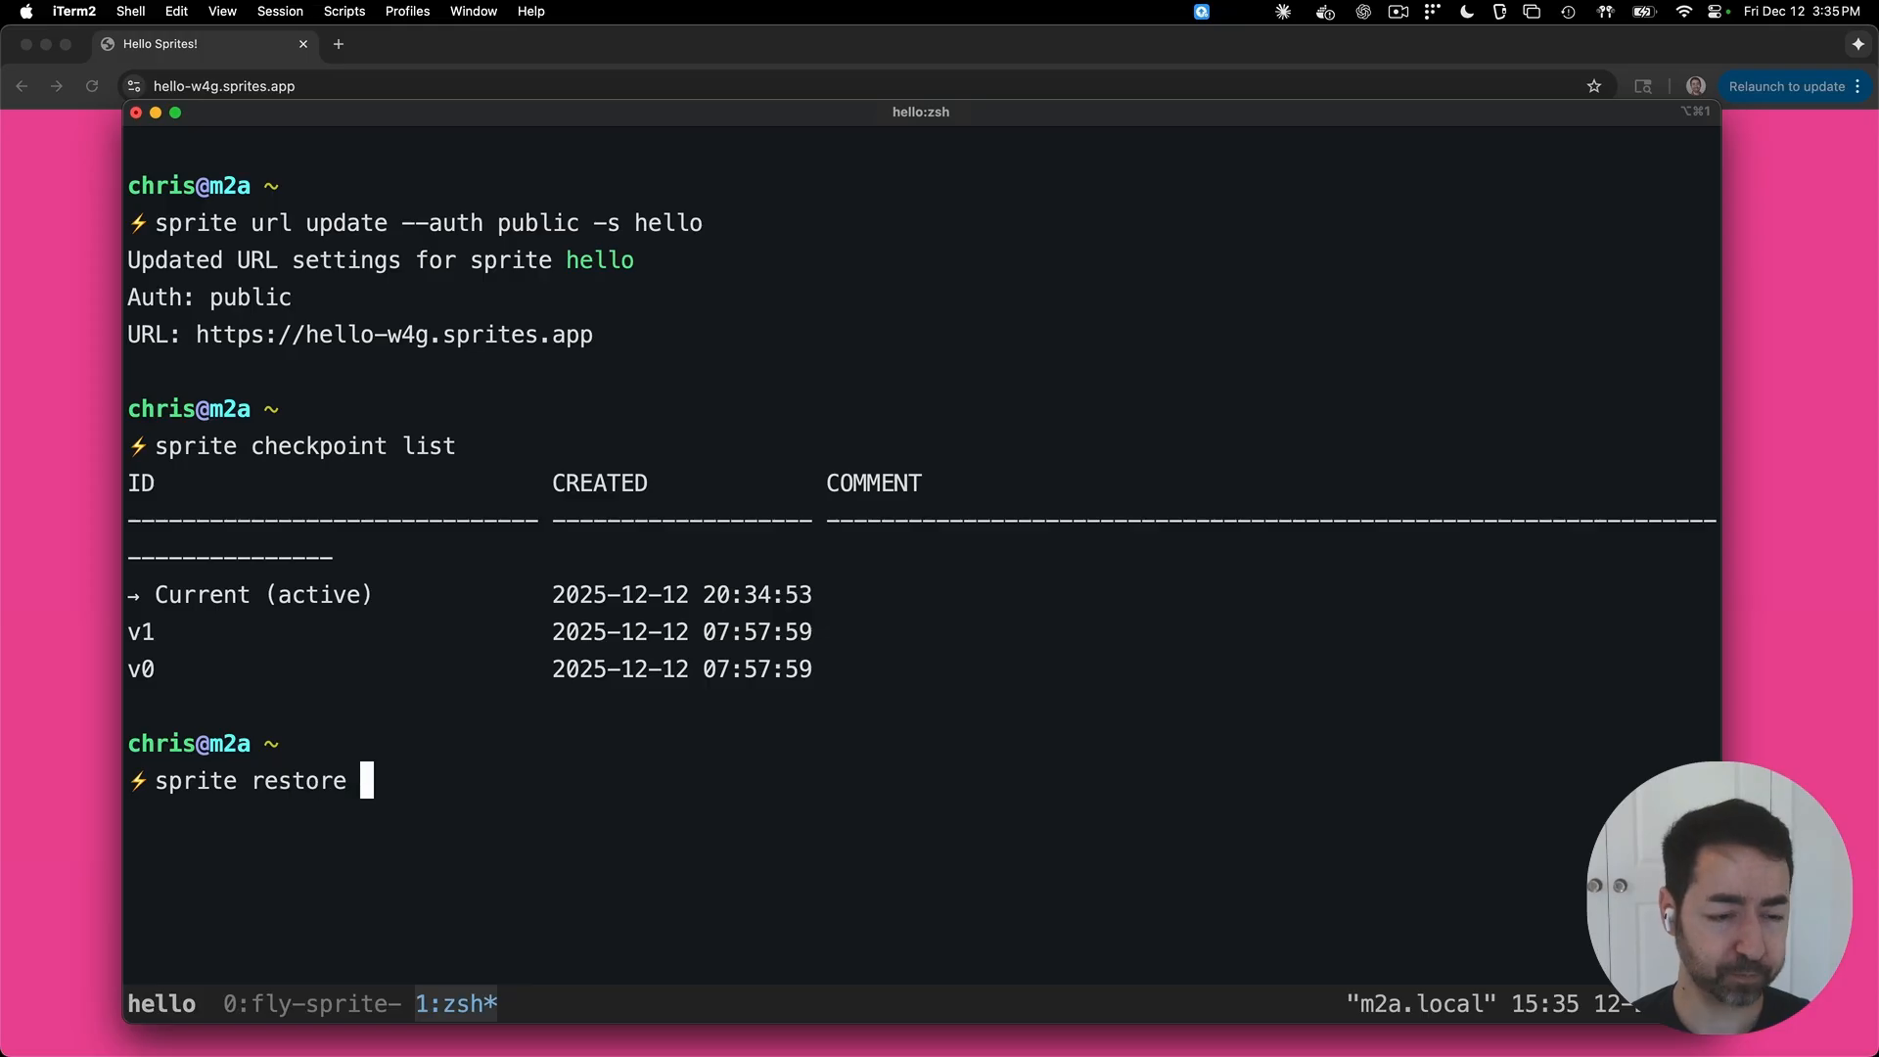
pyautogui.write('v1')
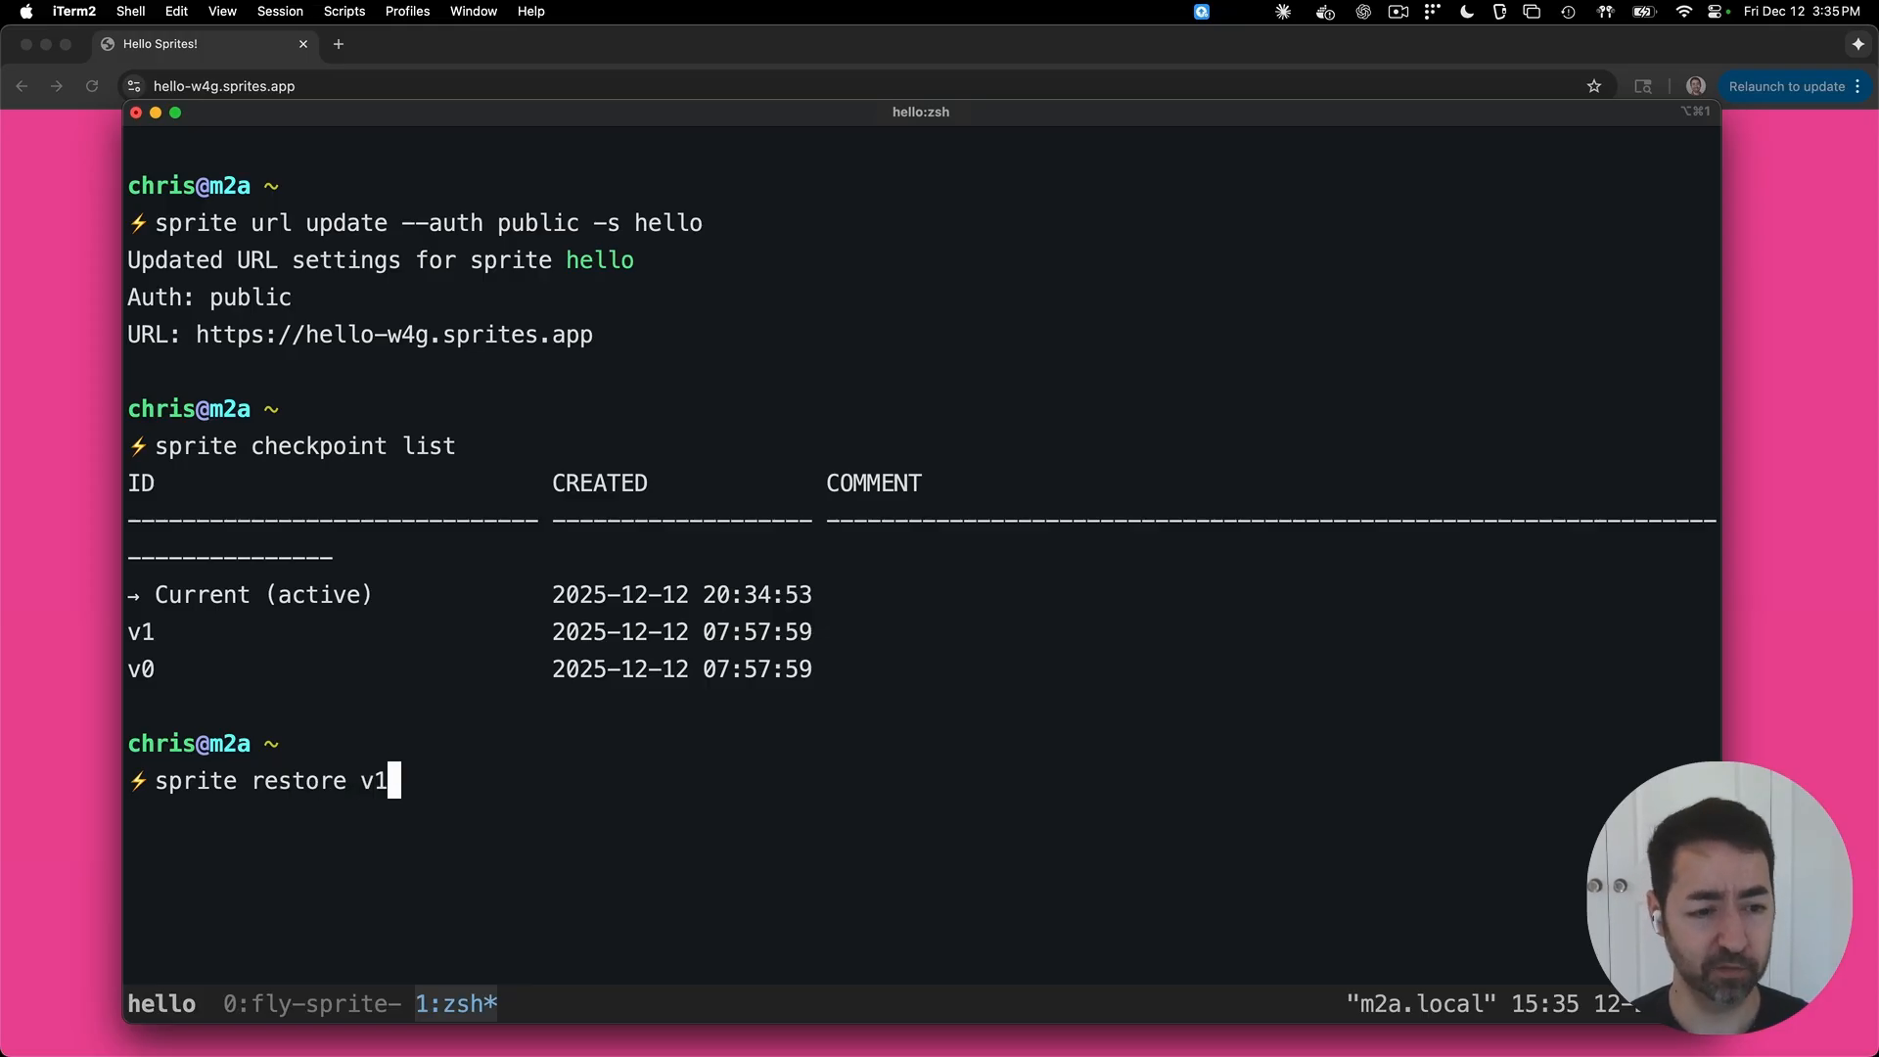
pyautogui.write('-s hello')
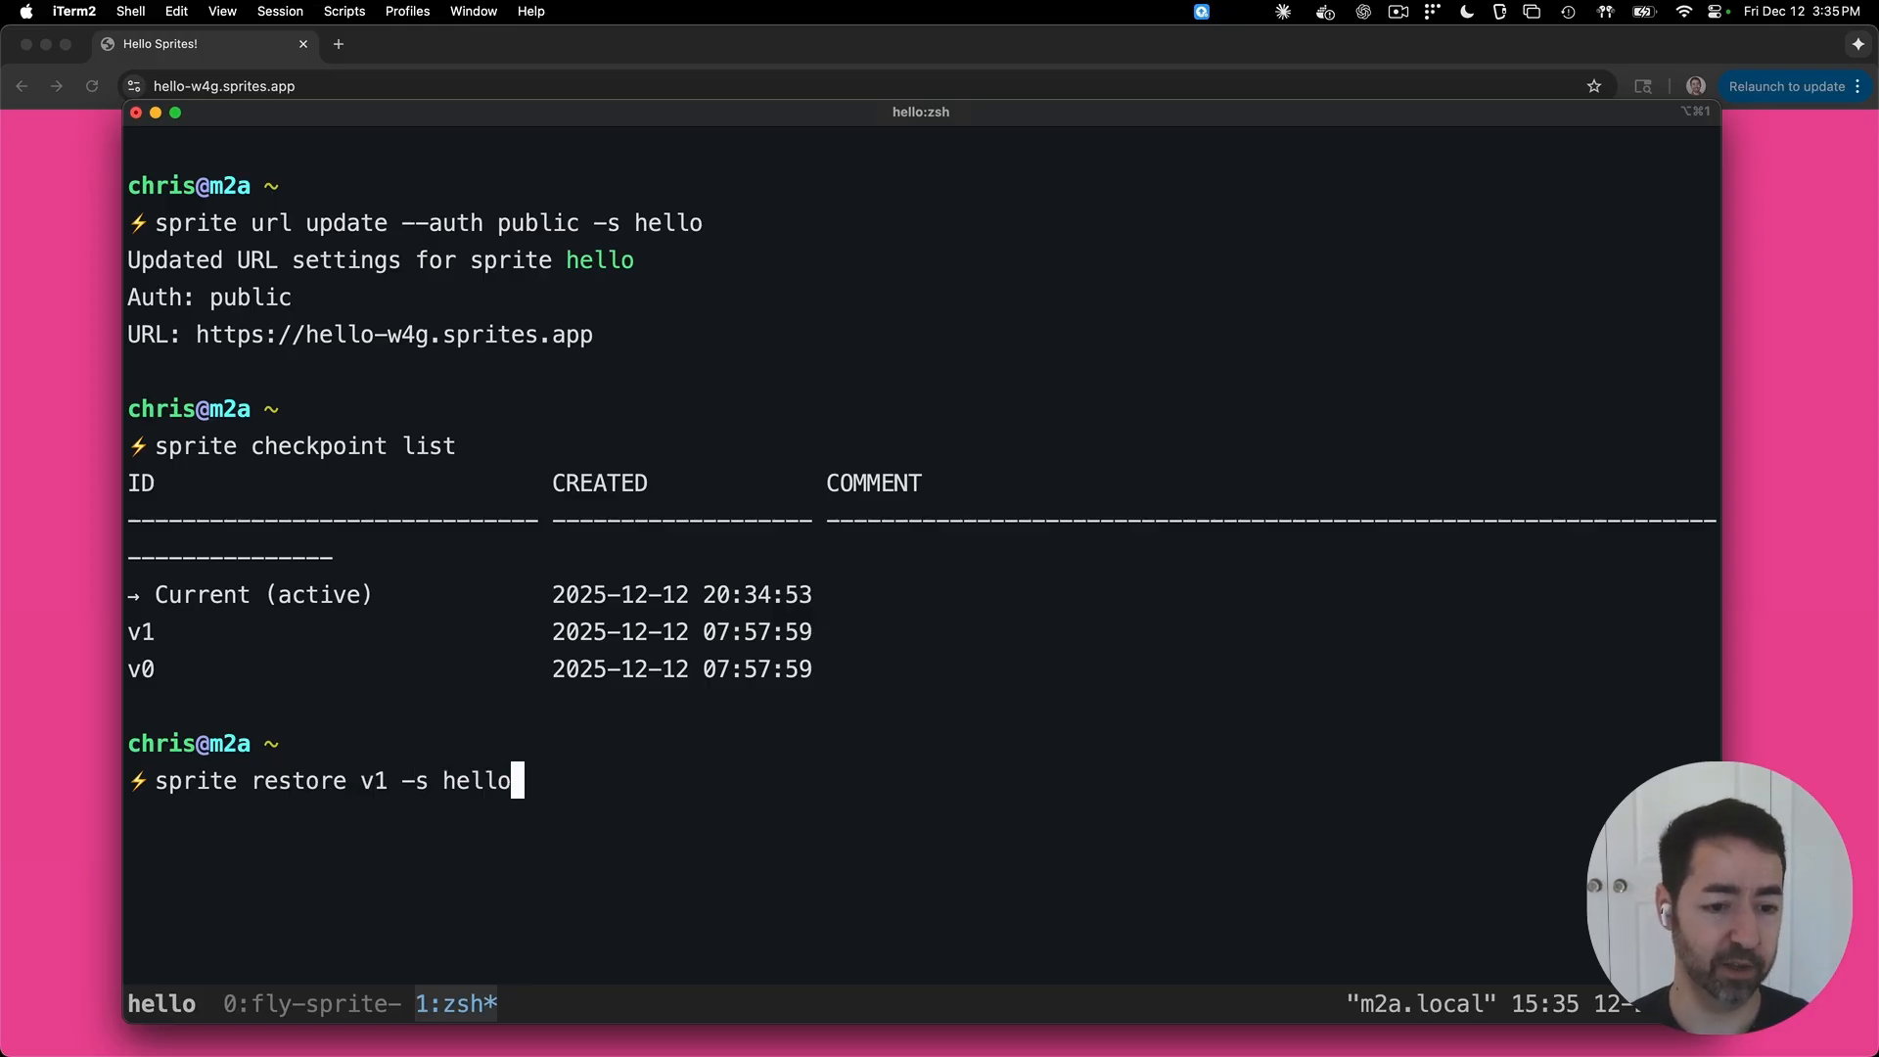
pyautogui.press('Enter')
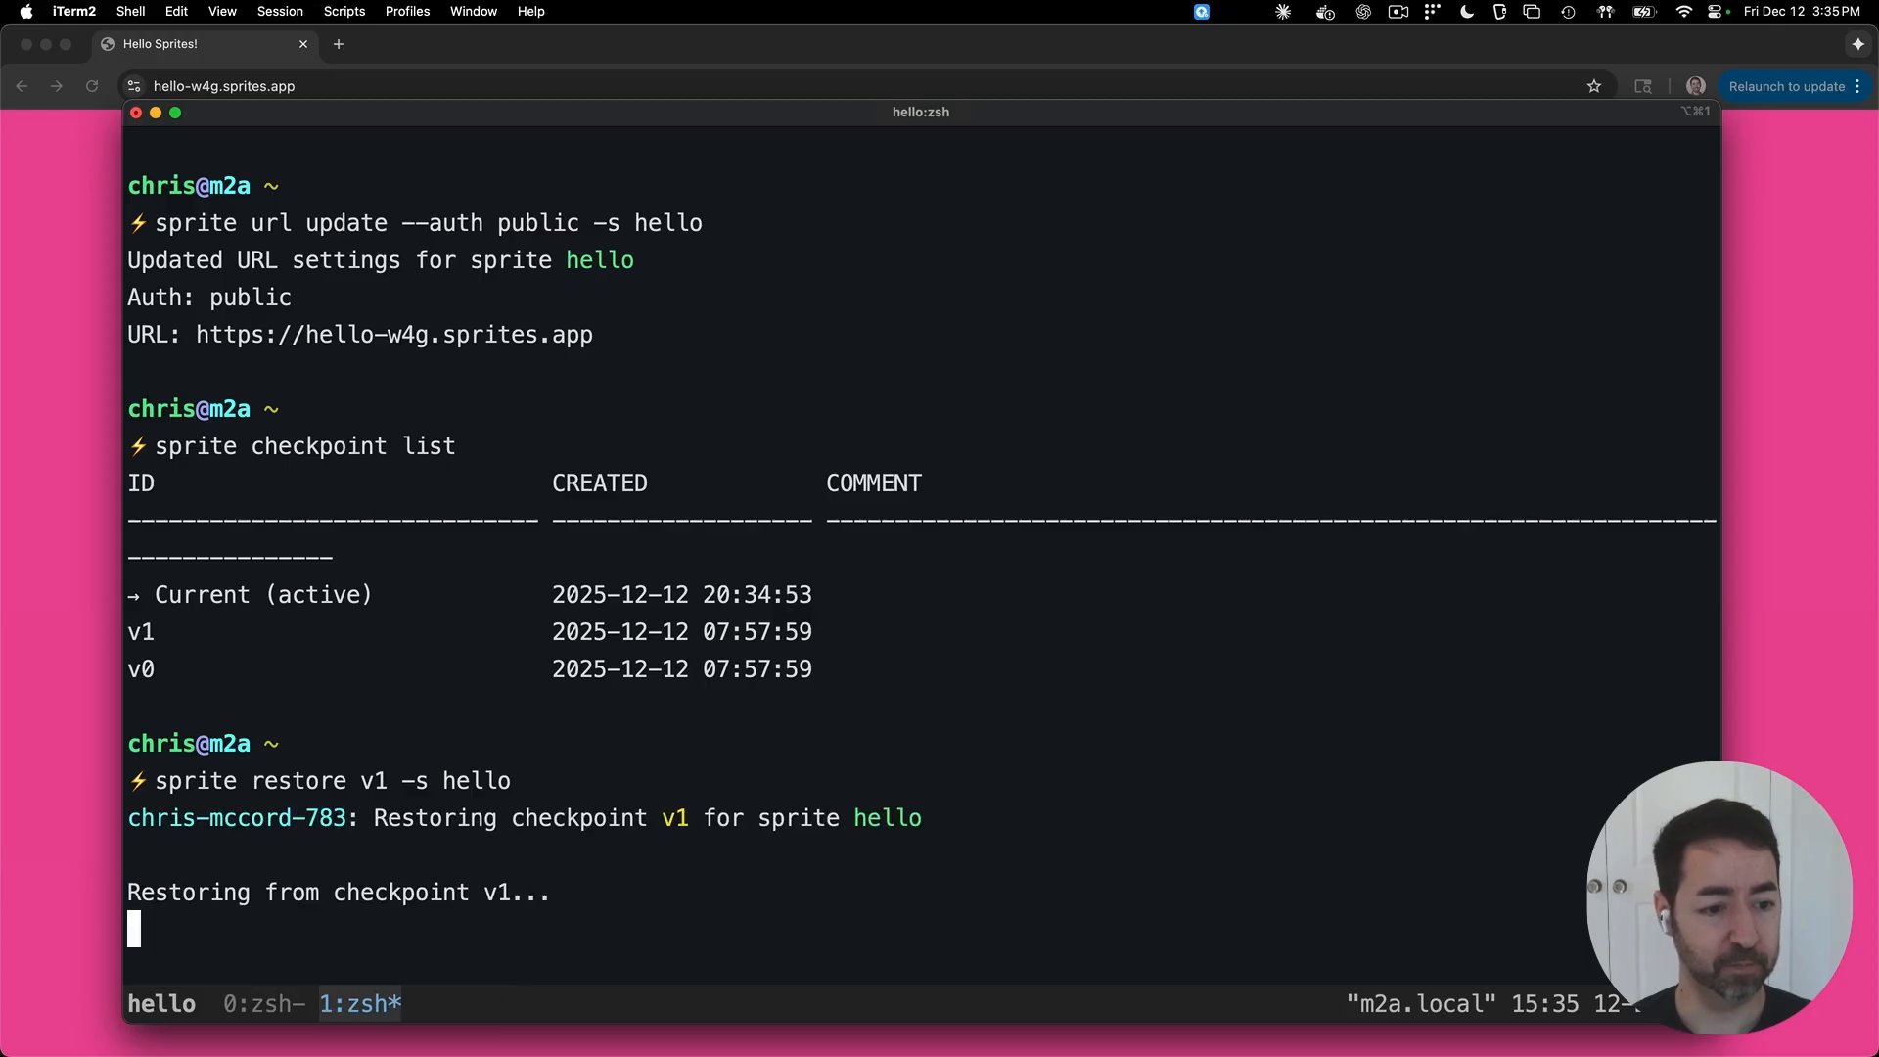